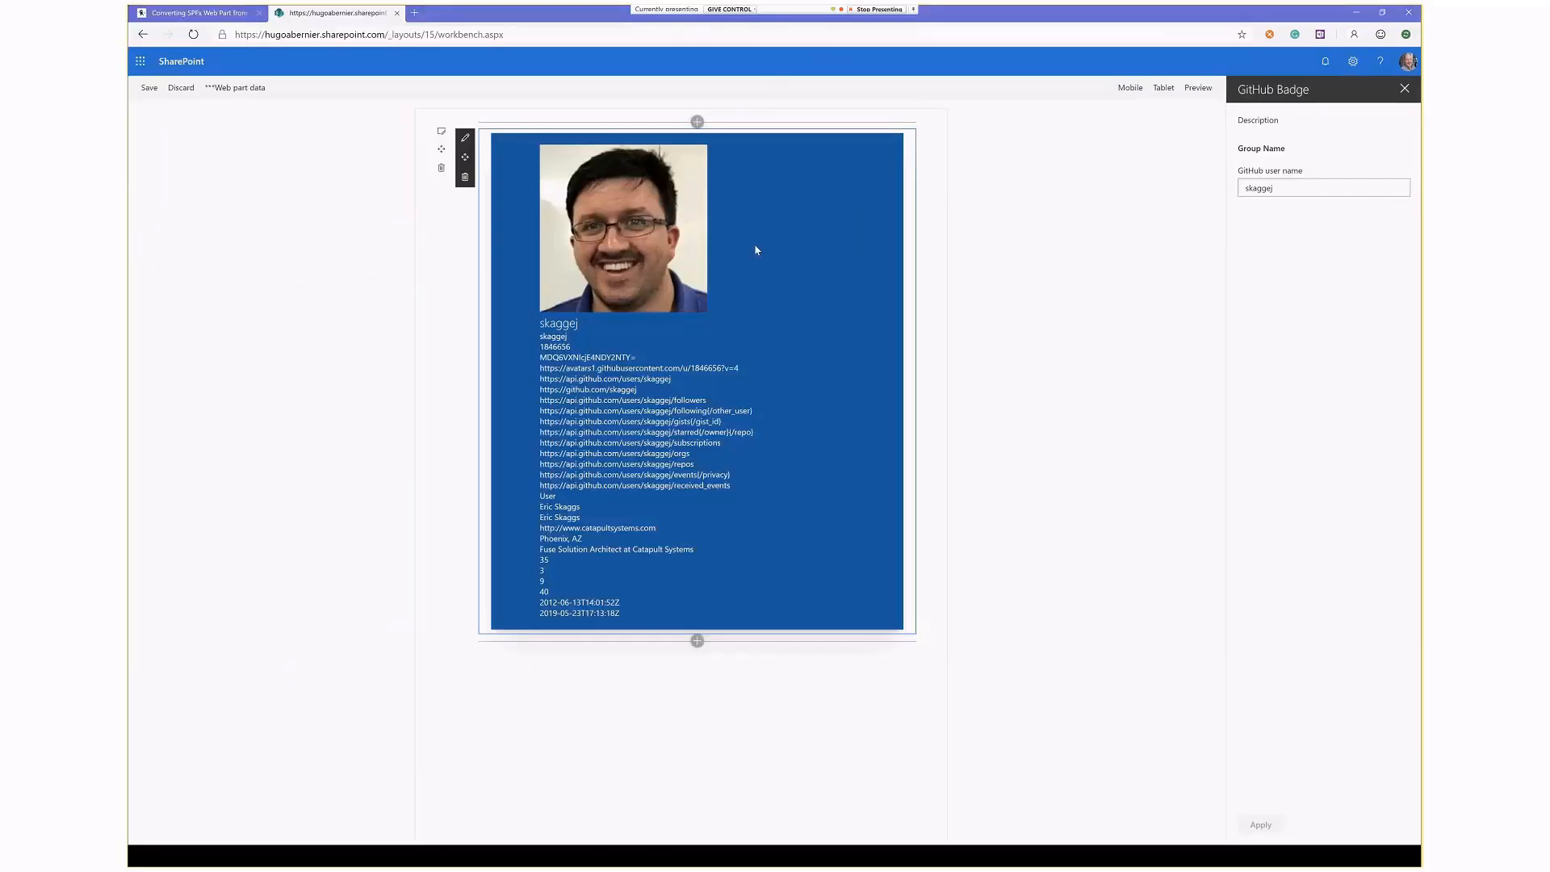
mouse_move(1327, 247)
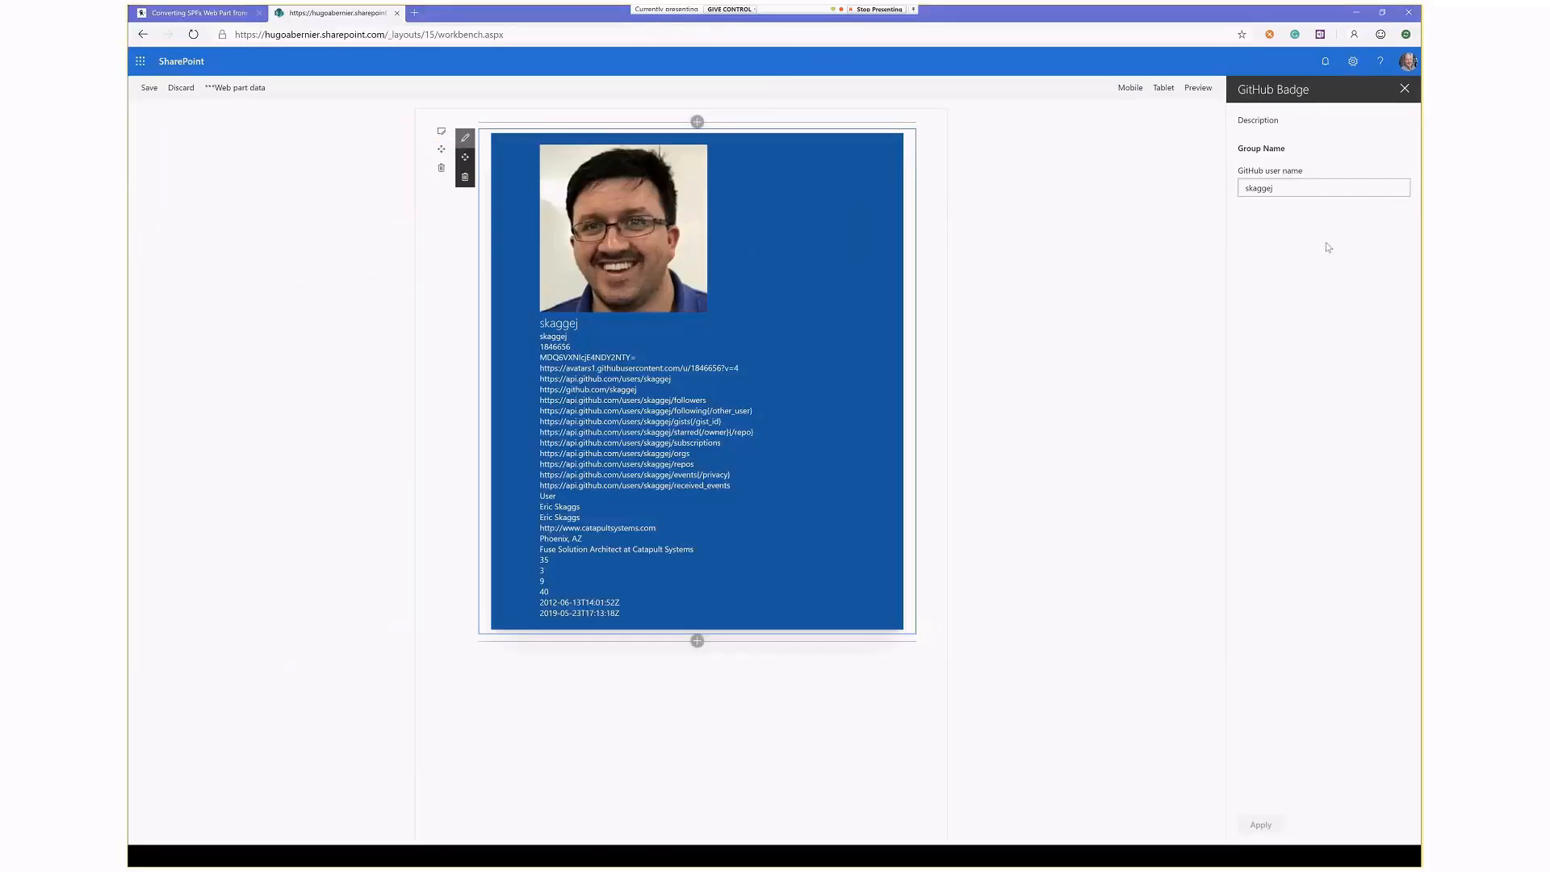
- Change the badge's GitHub user name to vesajuvonen and apply it
triple_click(1323, 187)
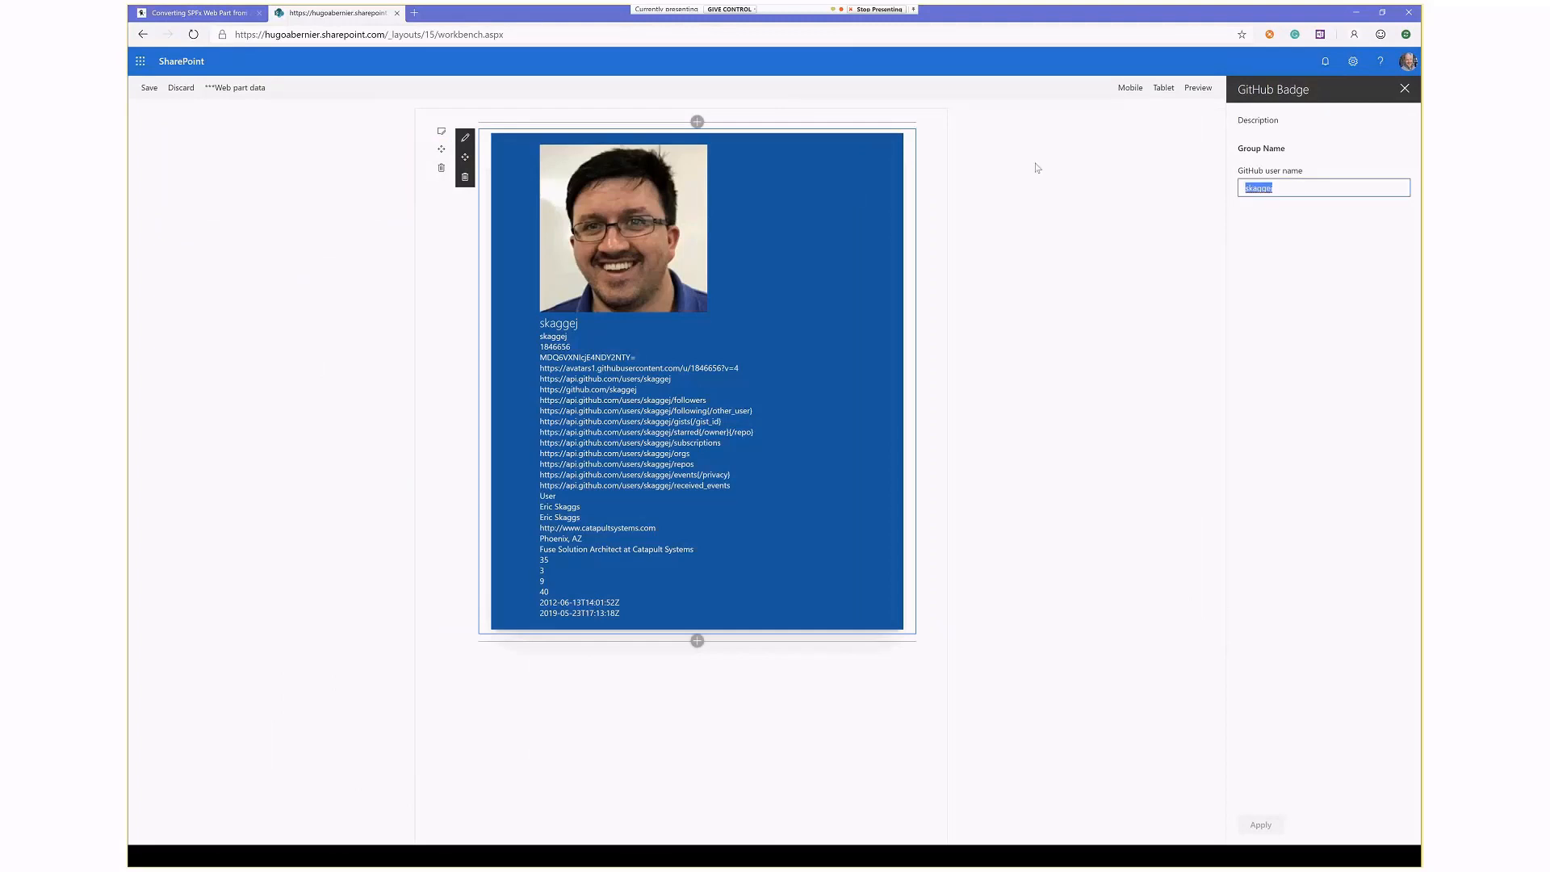
text(vesaju)
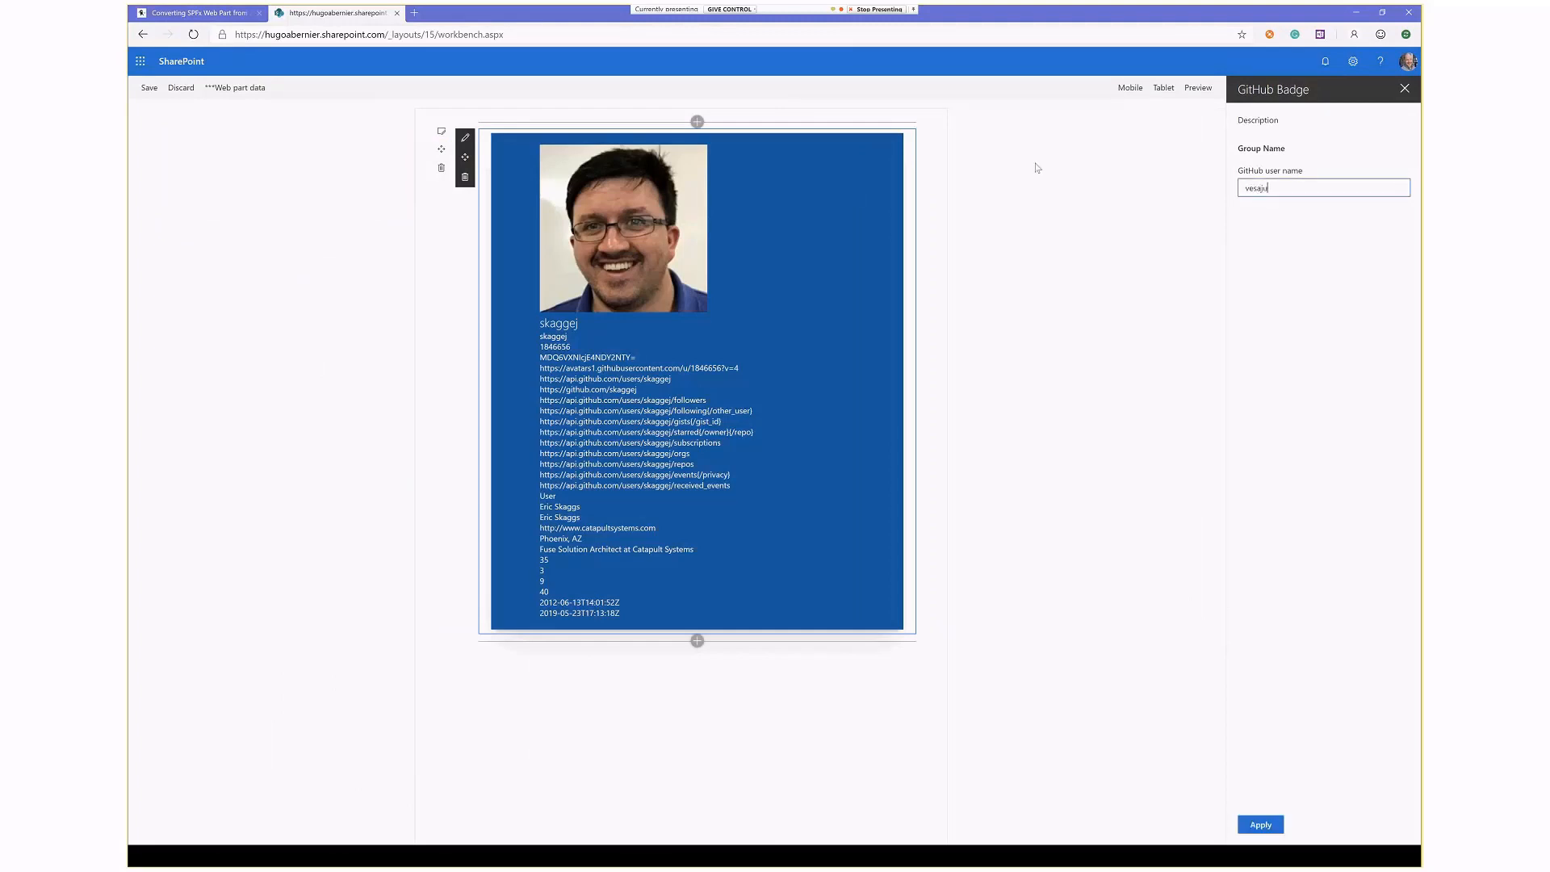
text(vonen)
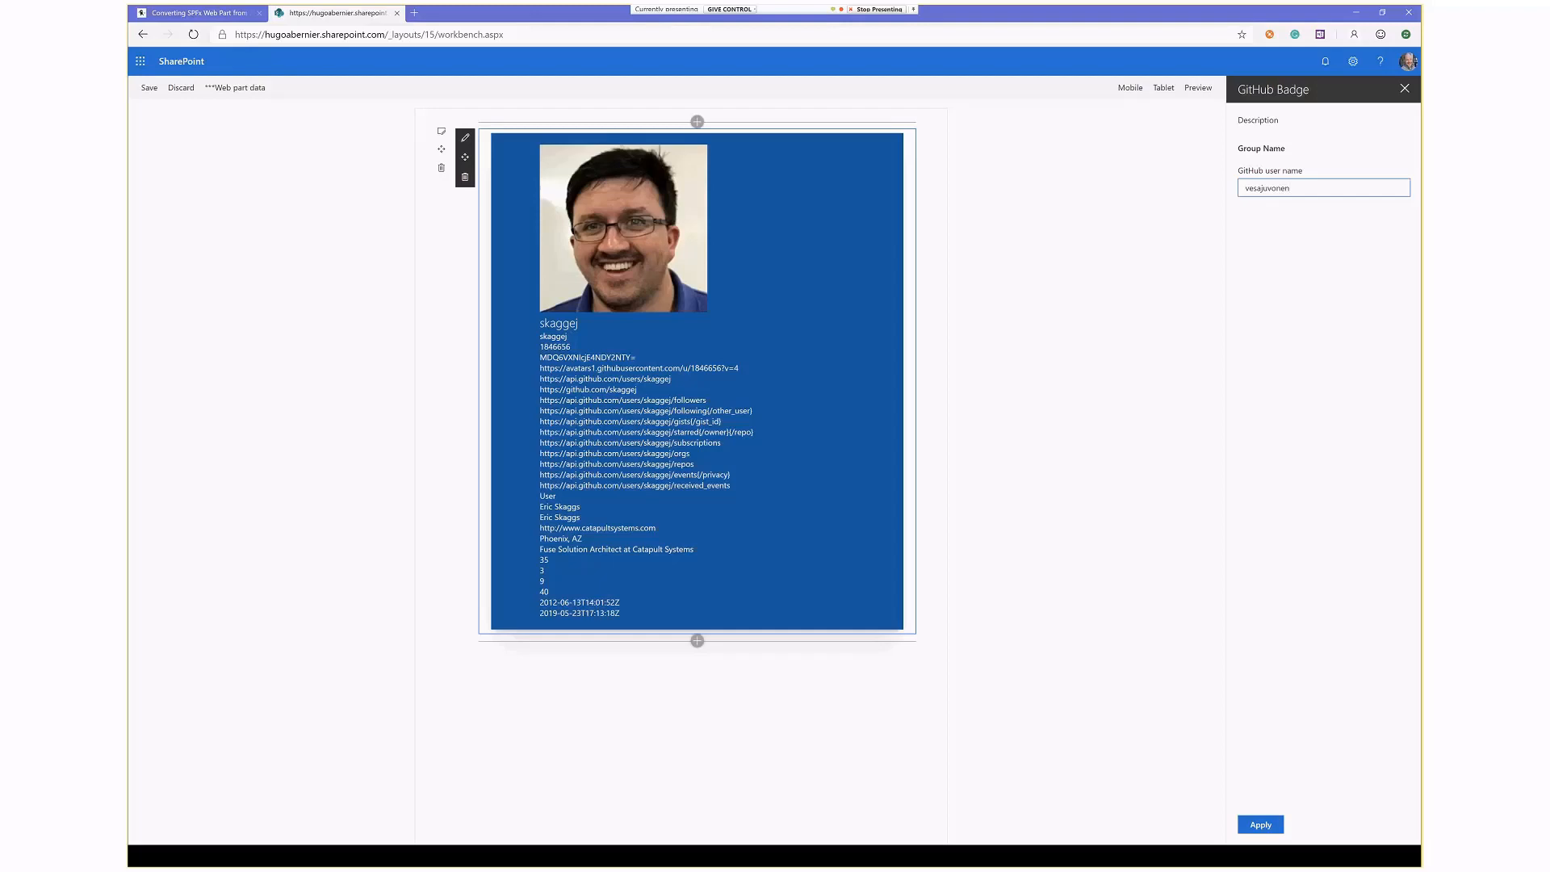
click(1259, 823)
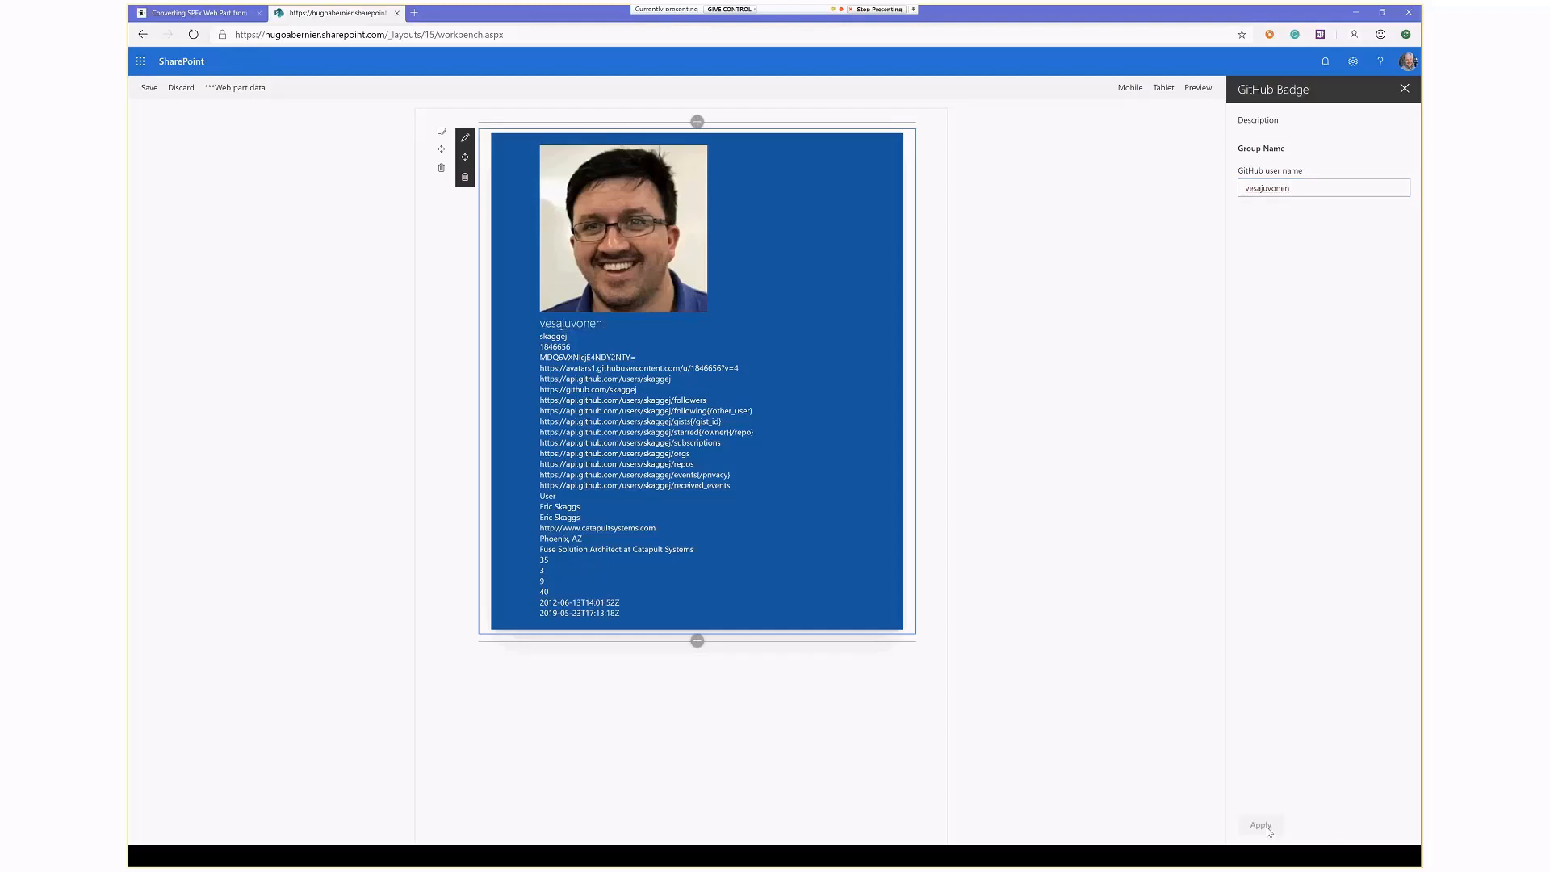
- Change the badge's GitHub user name to hugoabernier and apply it
click(1262, 825)
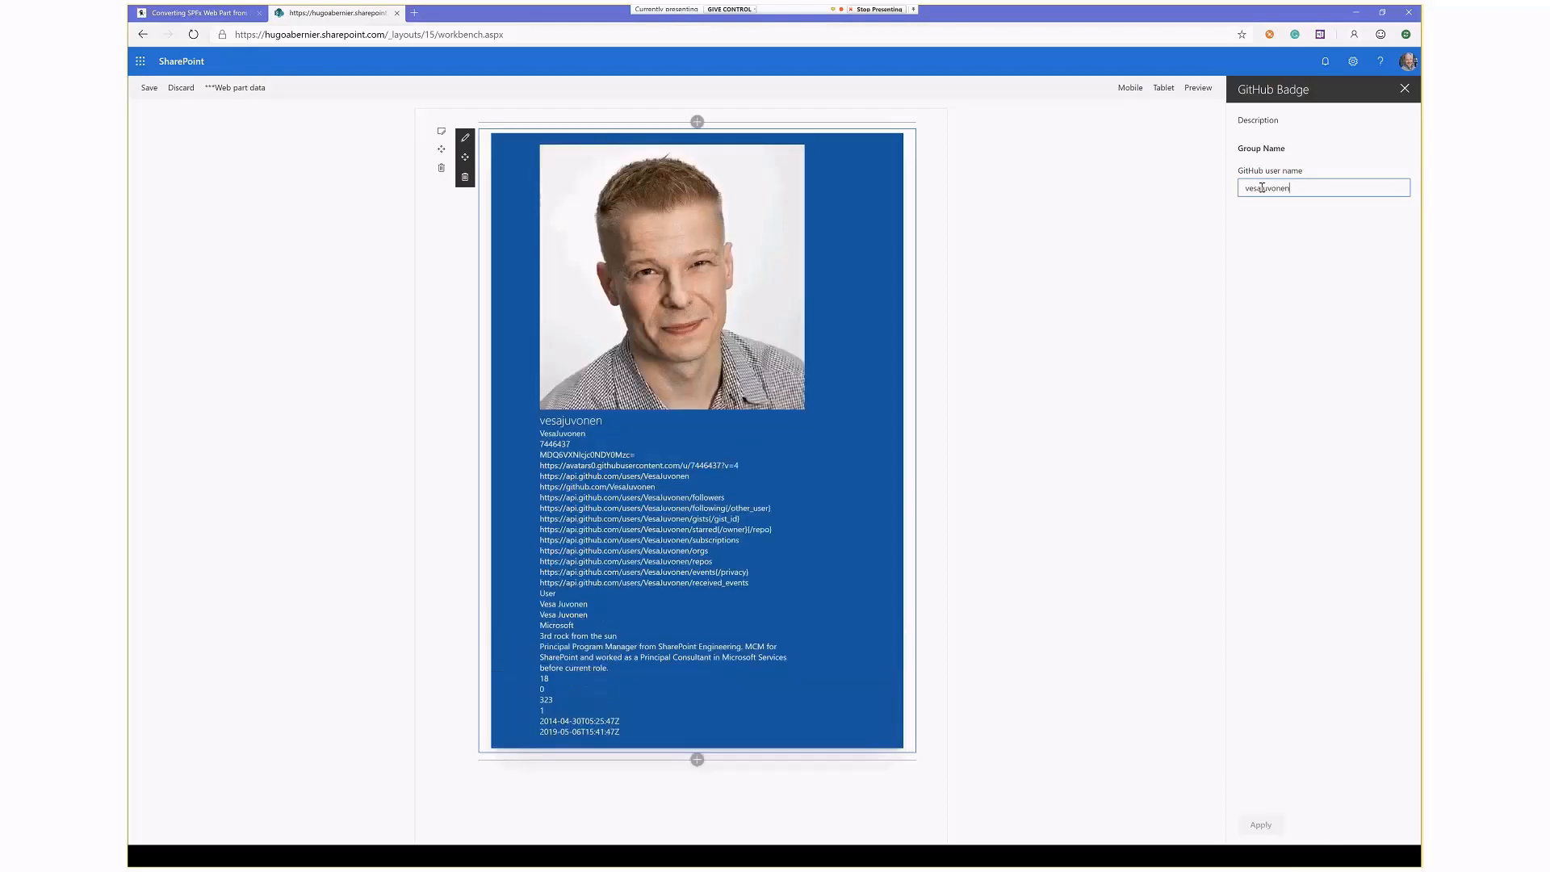
text(hugoa)
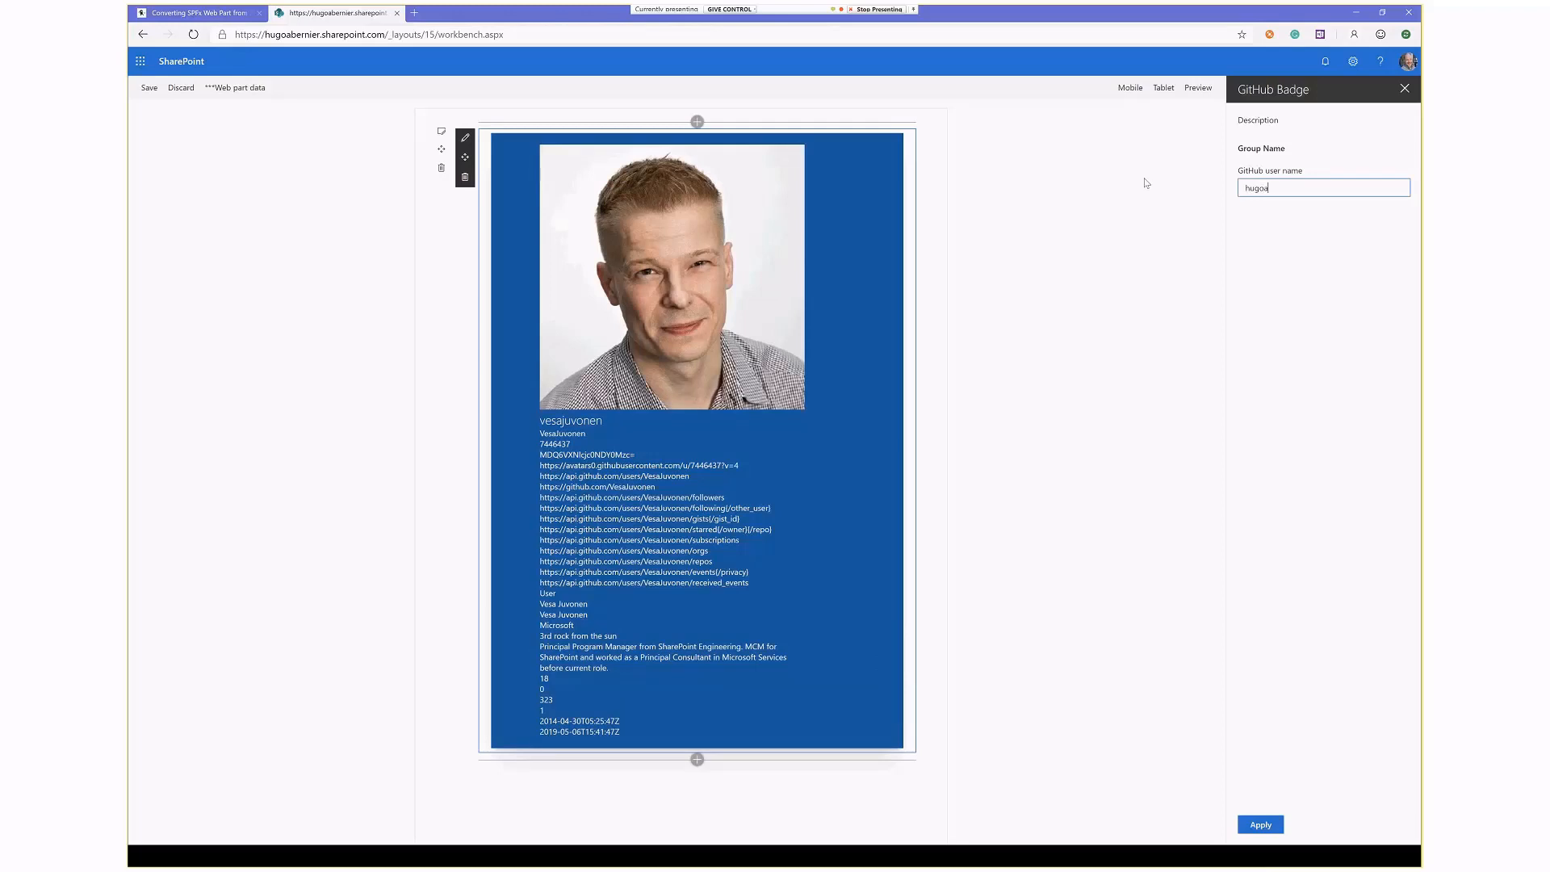
text(bernier)
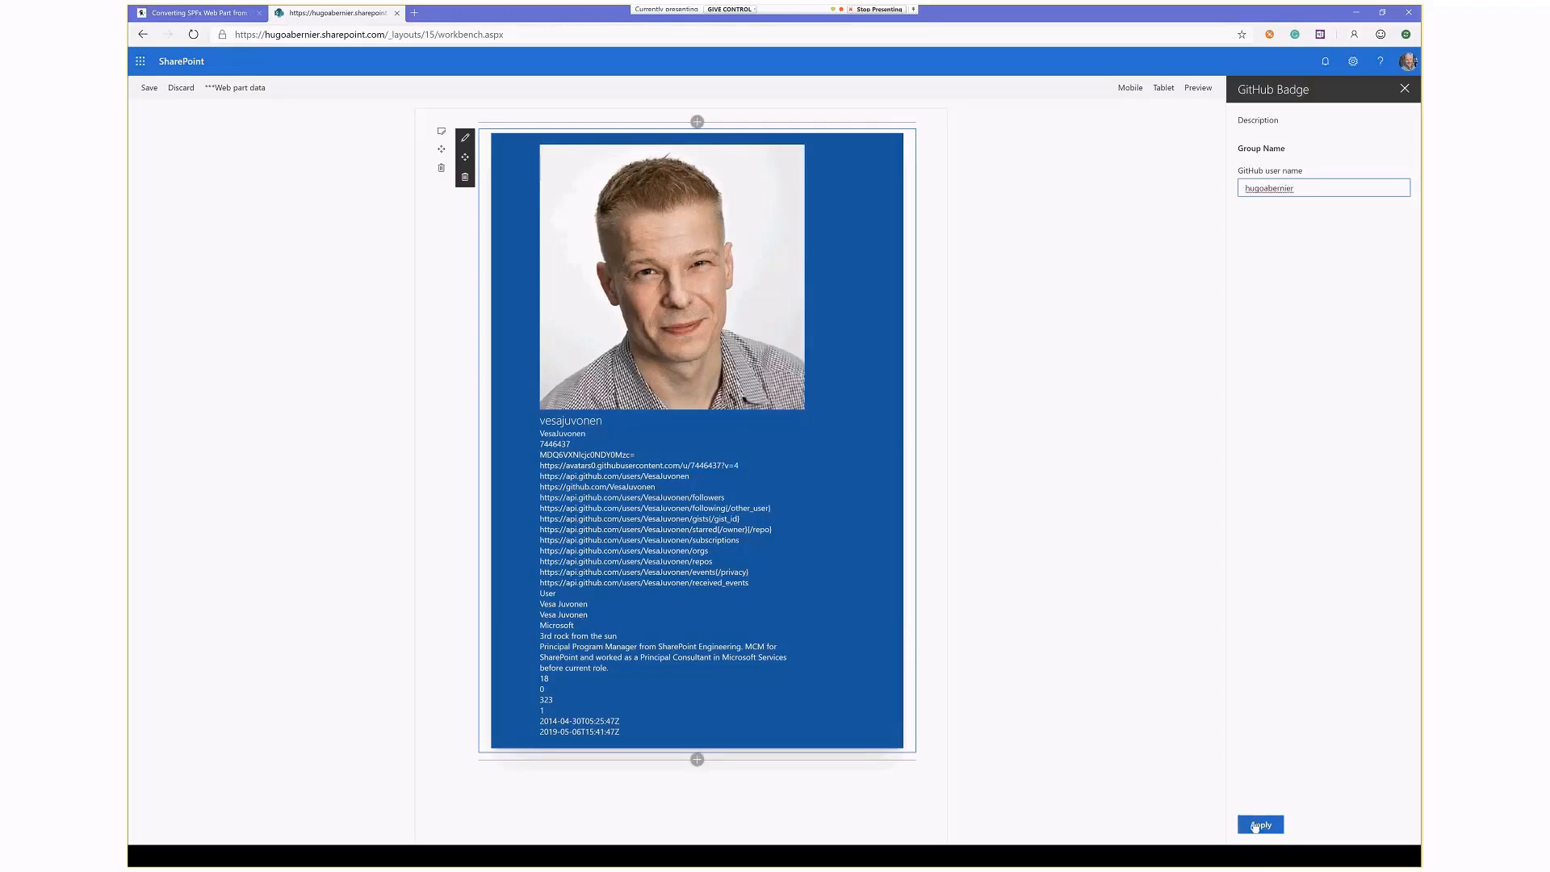
click(1261, 825)
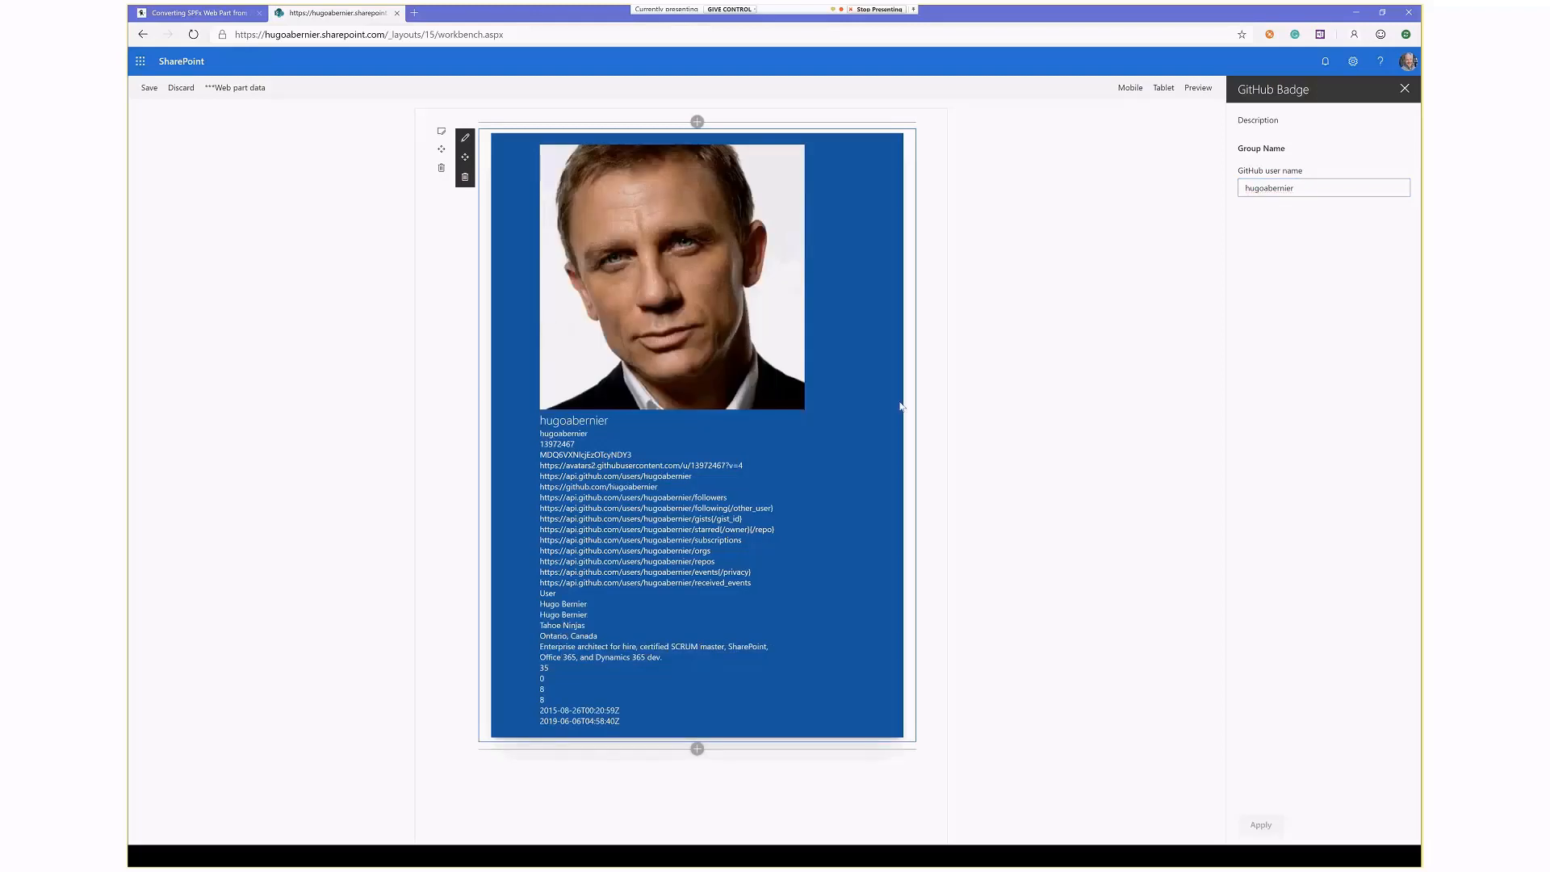
mouse_move(817, 381)
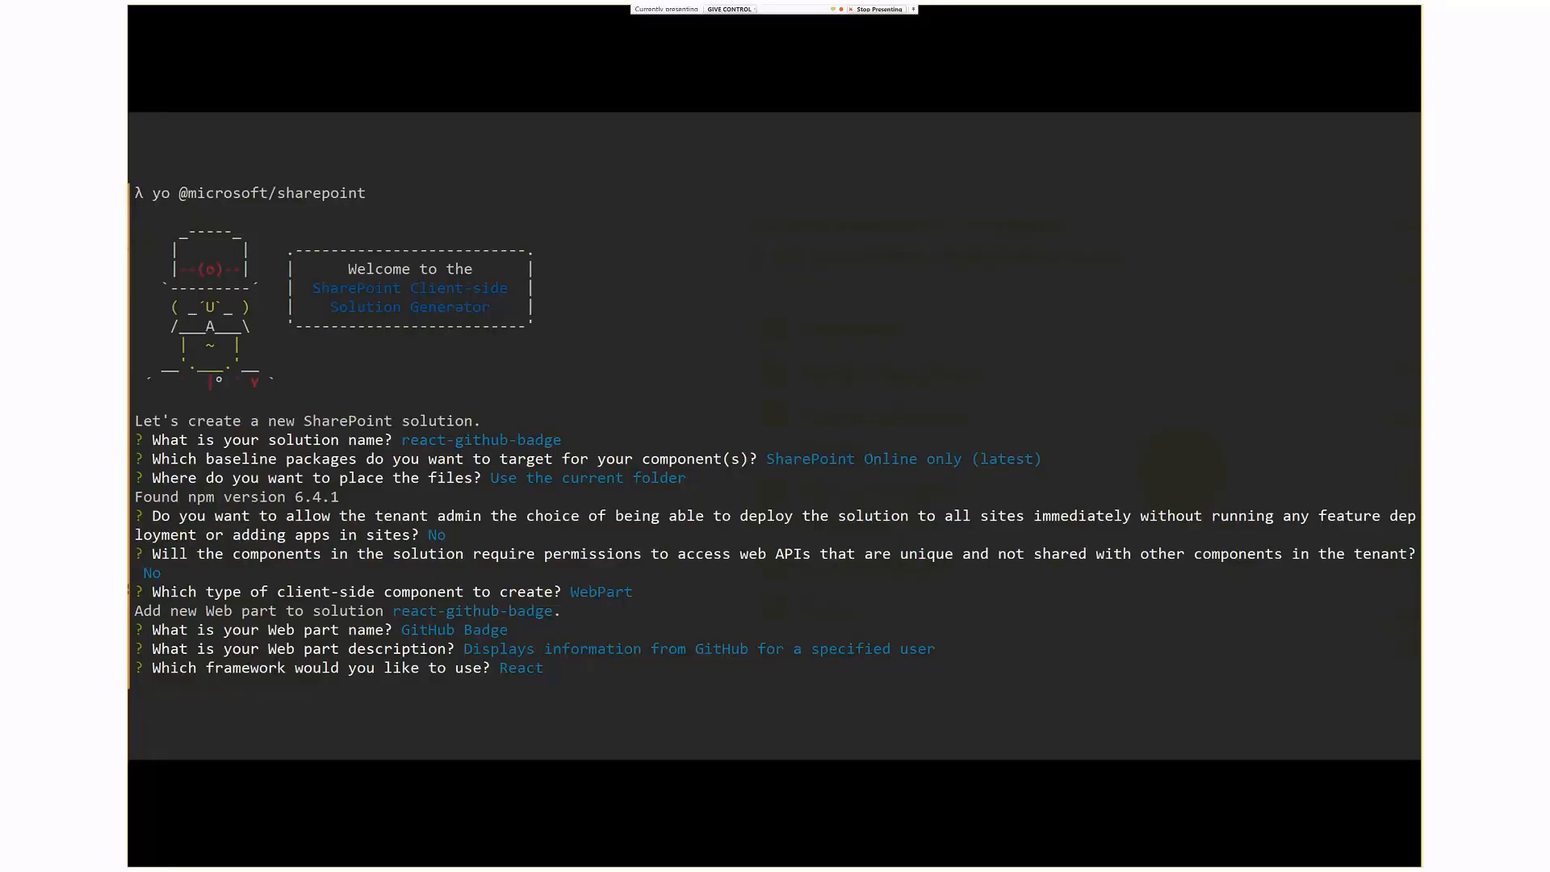
mouse_move(801, 334)
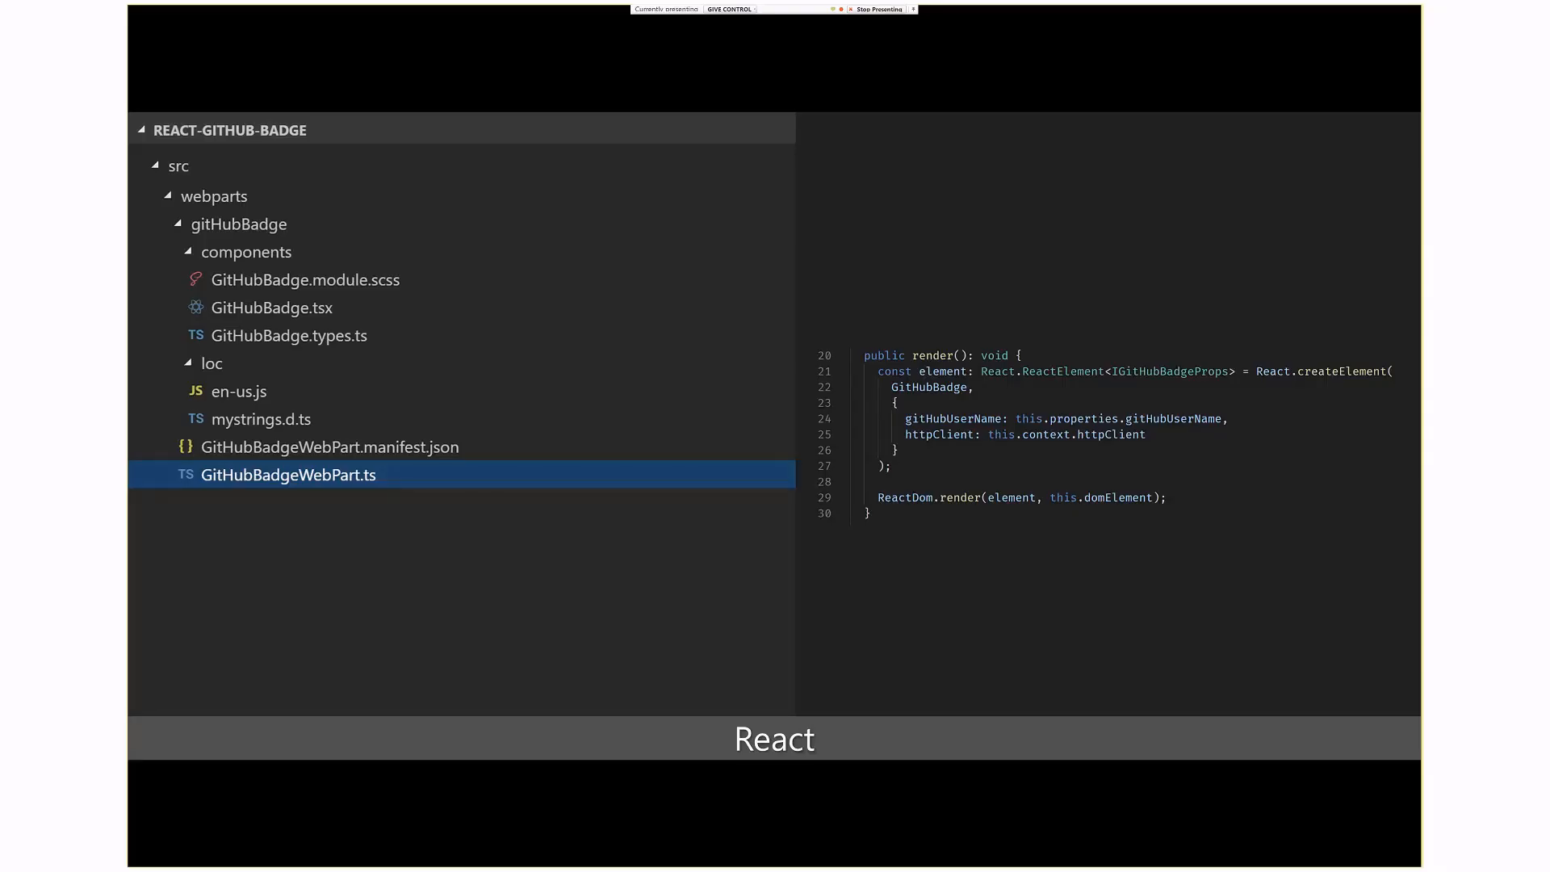
- Advance to the GitHub Badge component's render markup slide
click(269, 307)
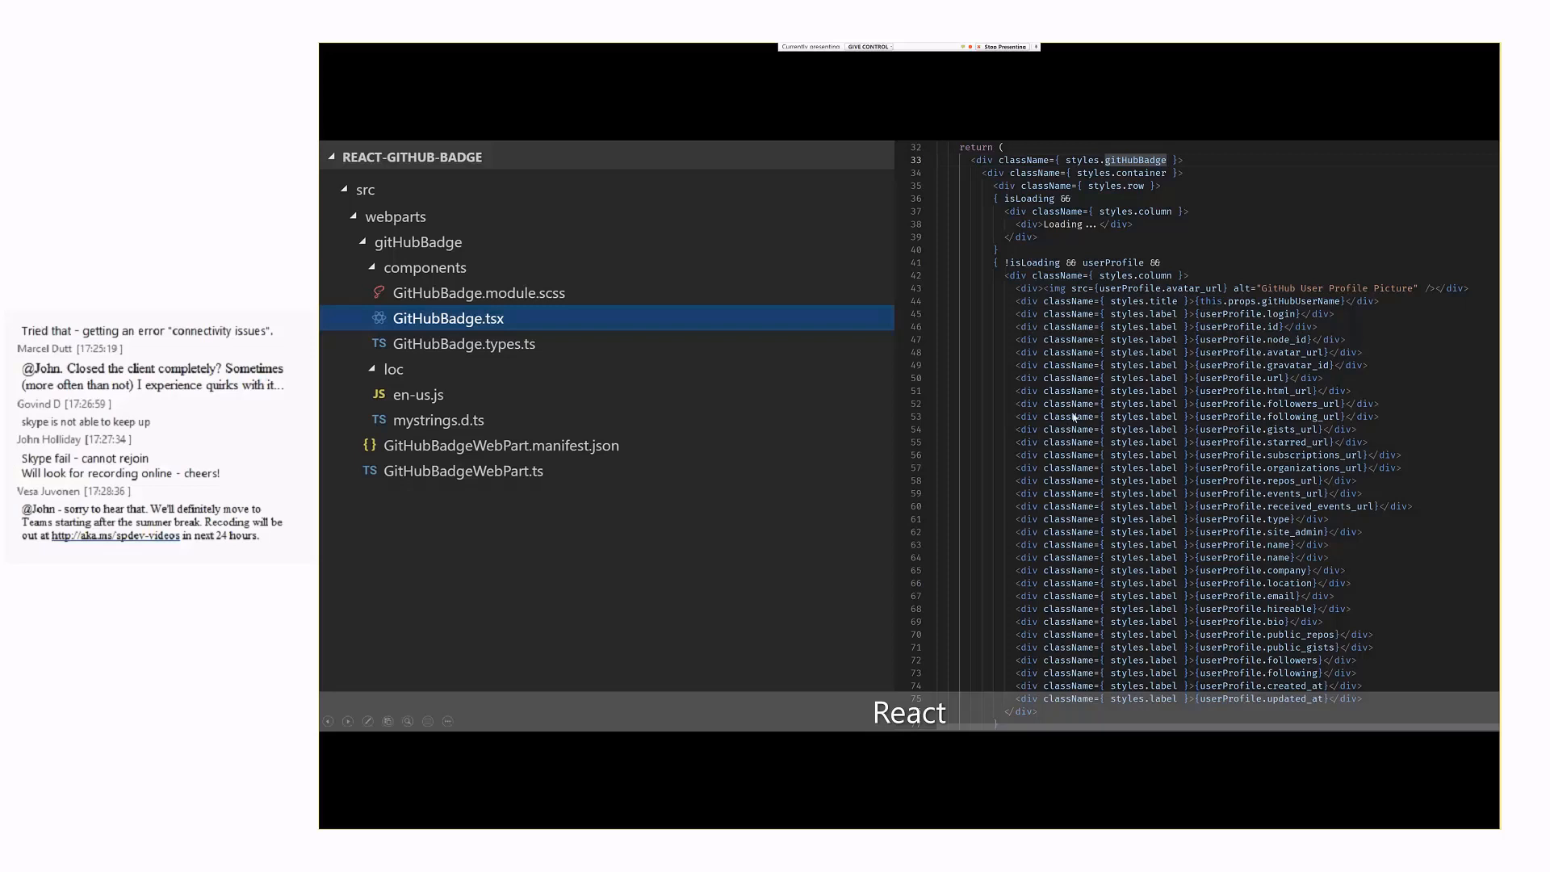
mouse_move(1134, 381)
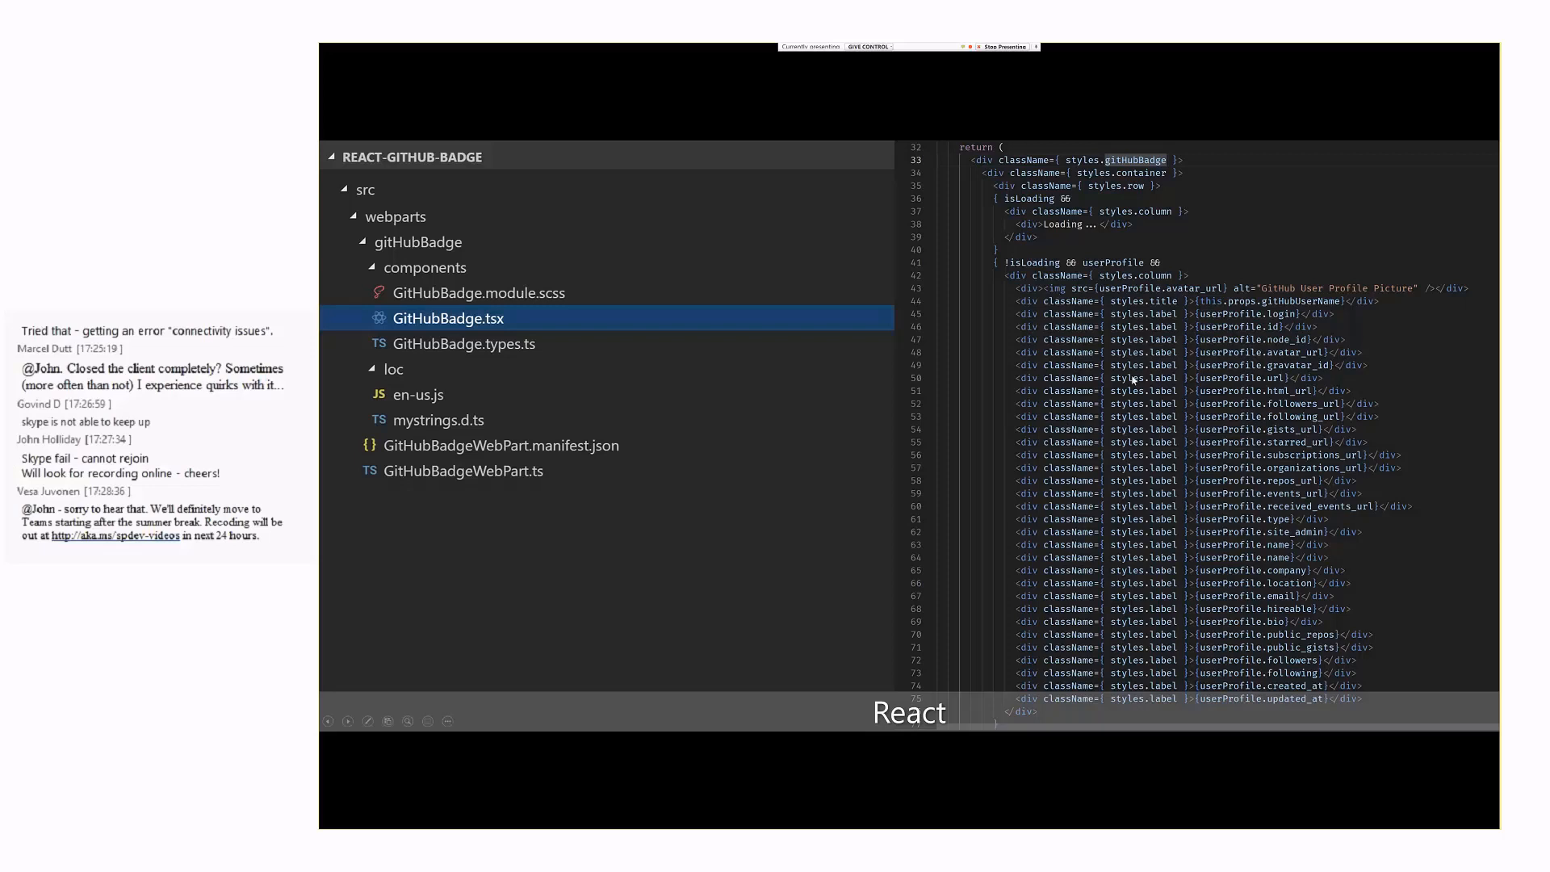
mouse_move(1113, 478)
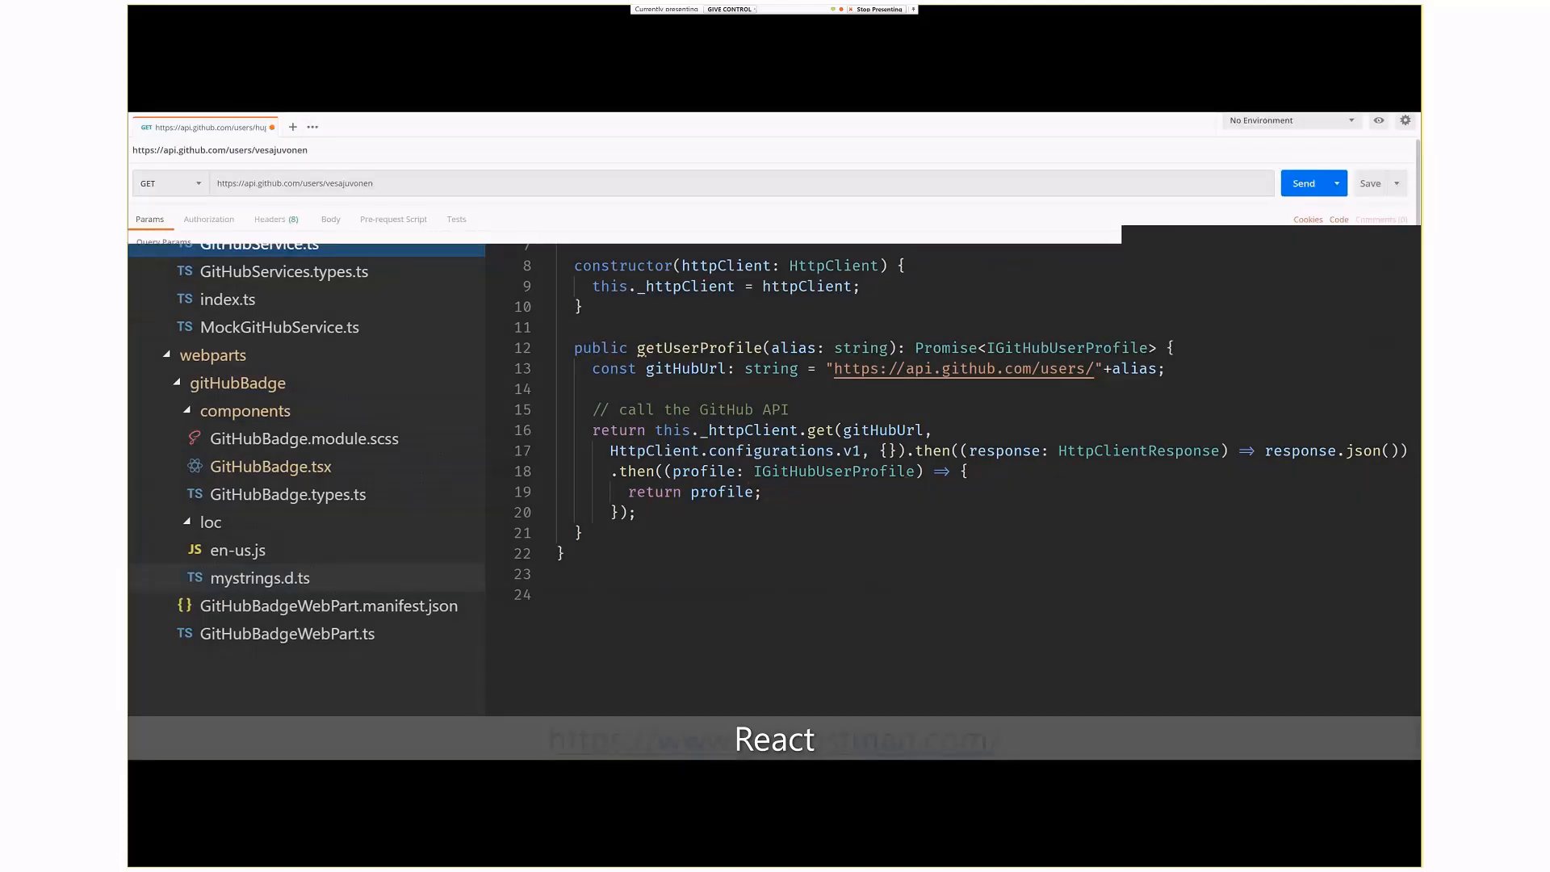
- Advance through the GitHub user profile interface slide to the GitHubBadge.types state slide
click(1302, 182)
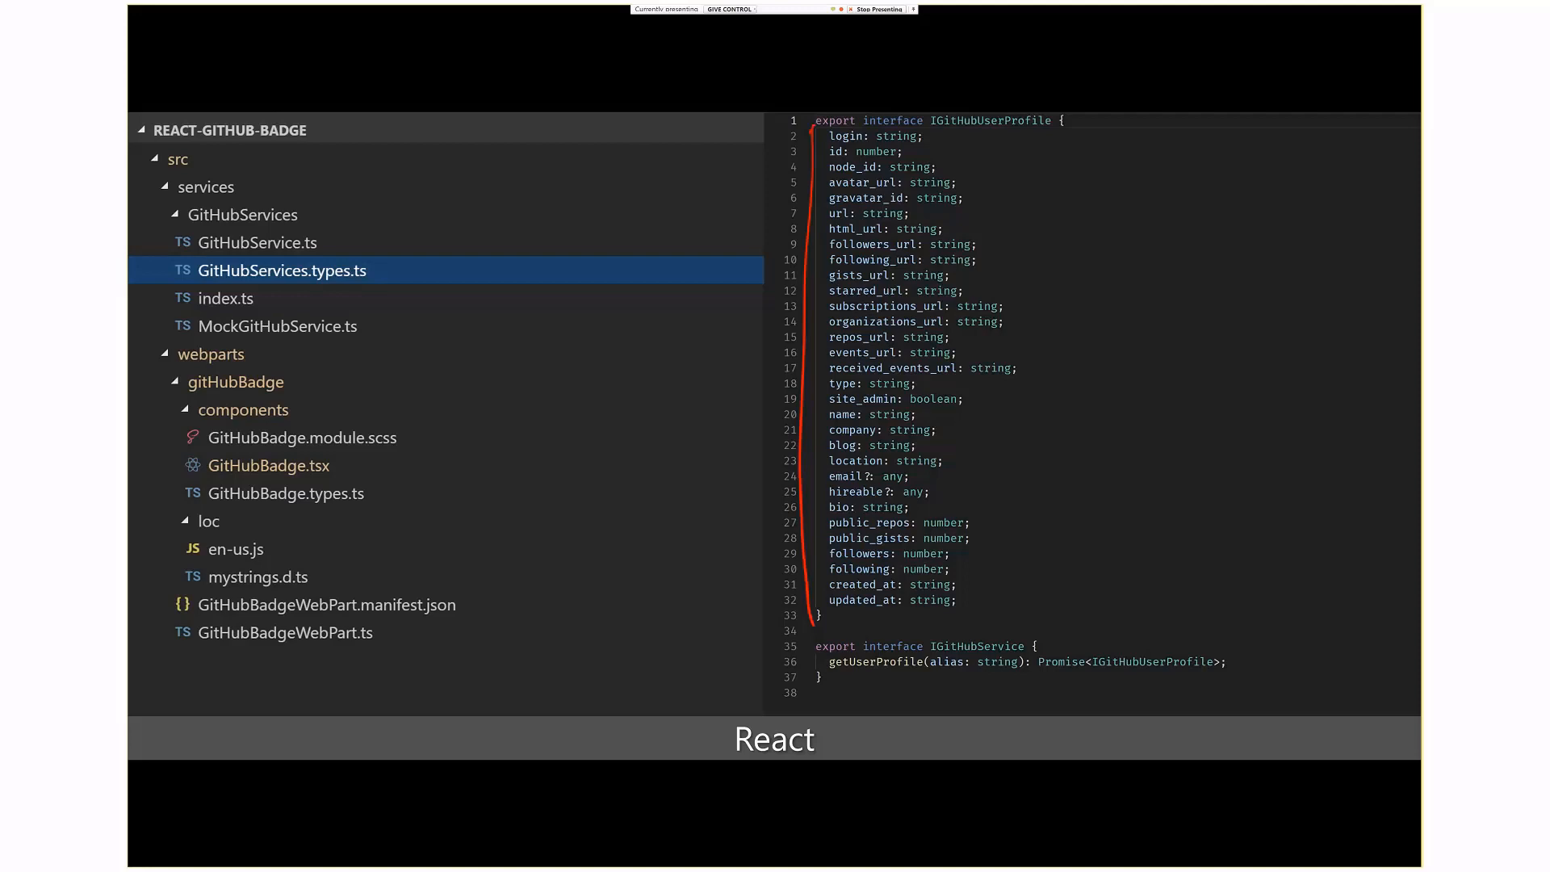
click(284, 493)
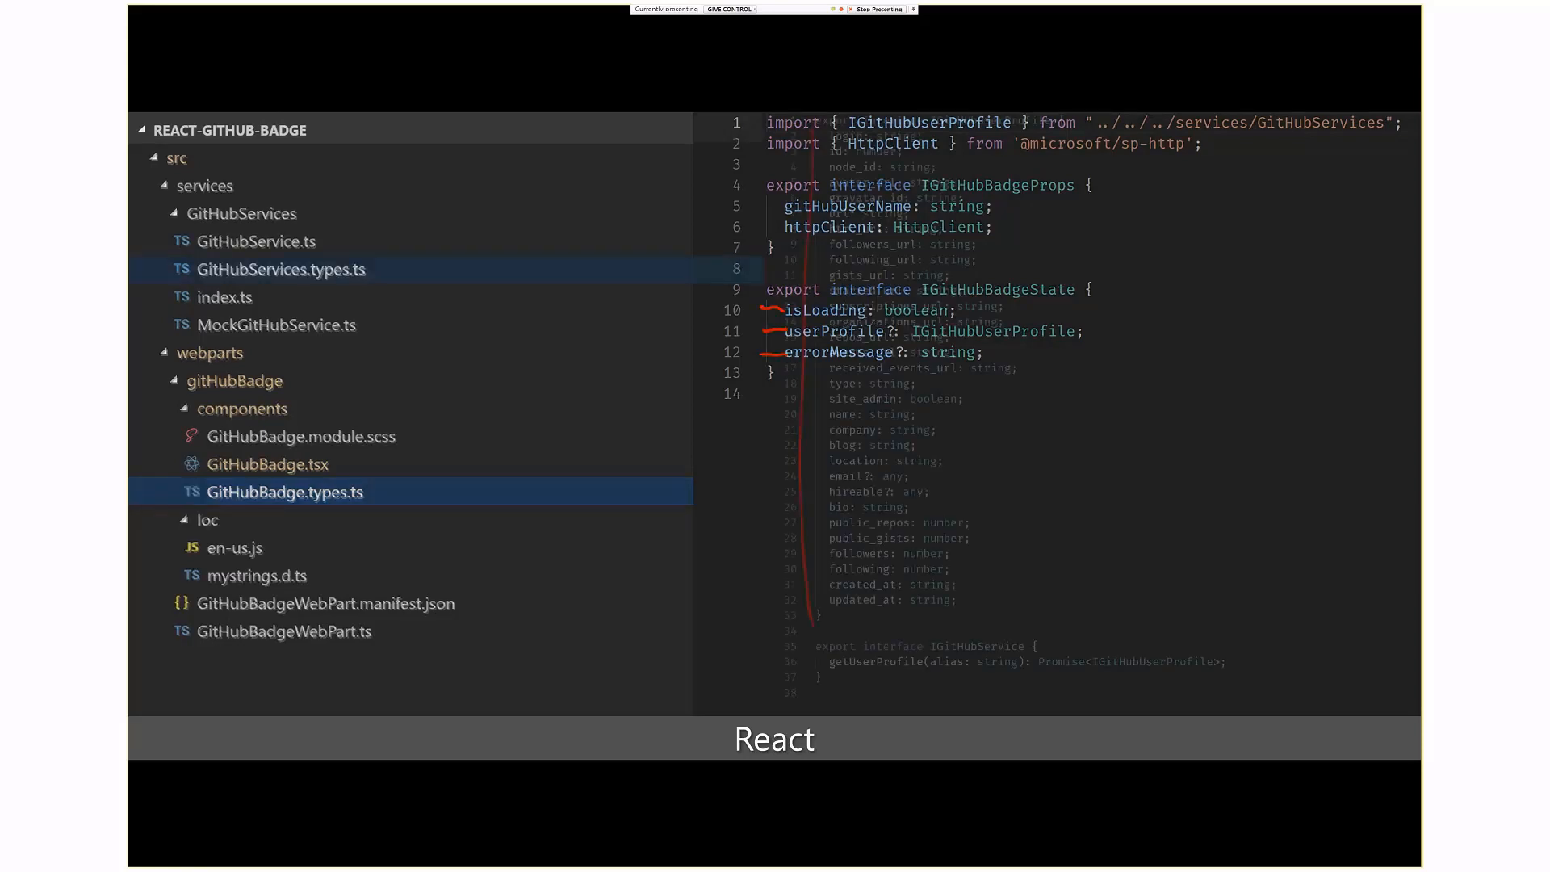
click(280, 270)
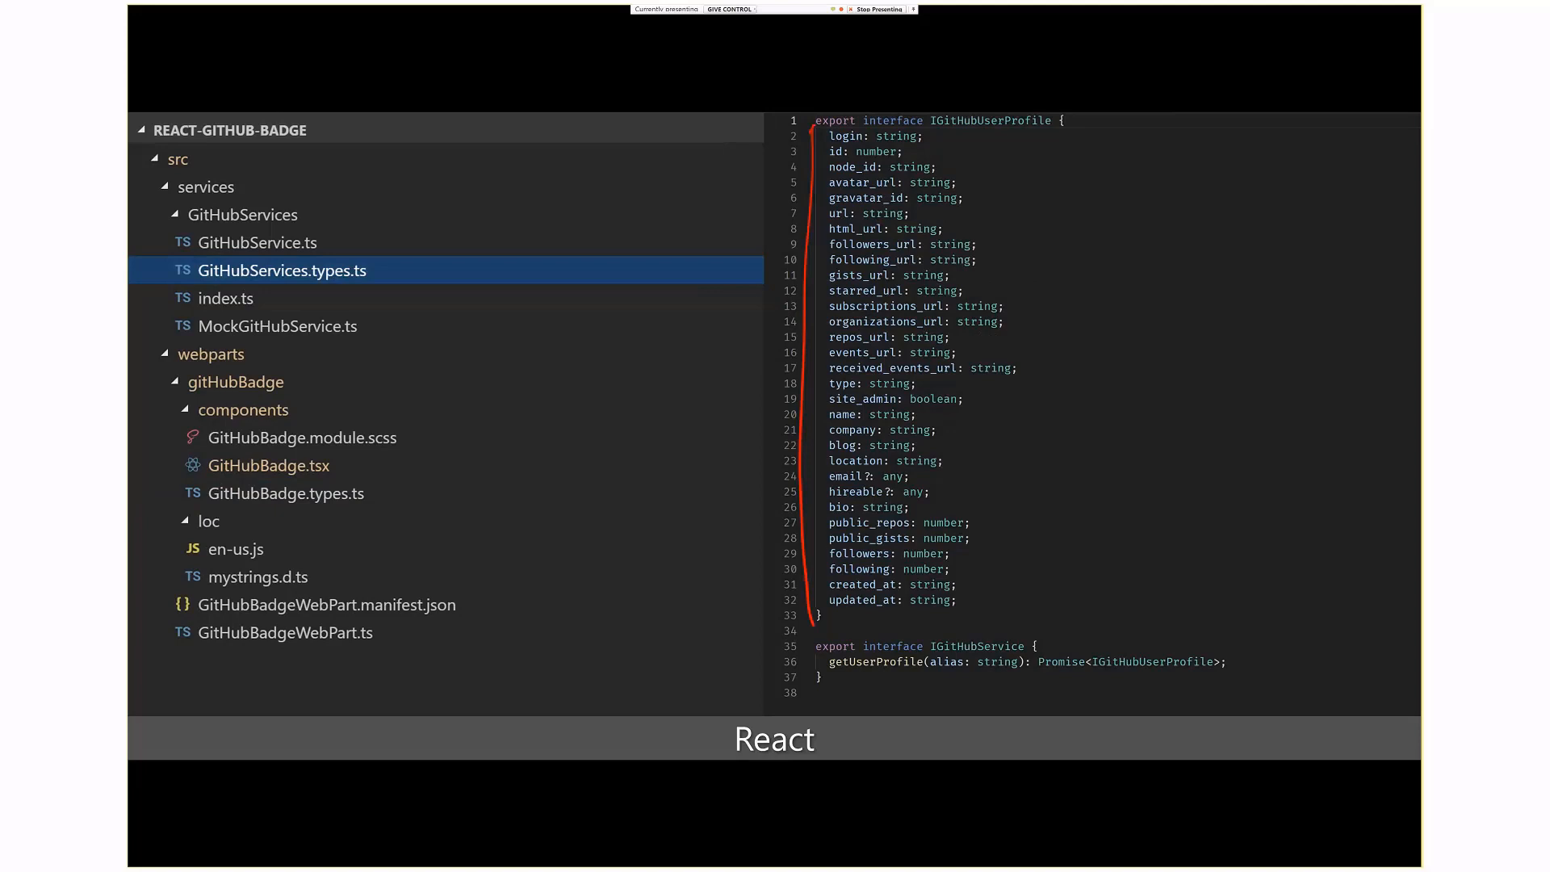
click(286, 493)
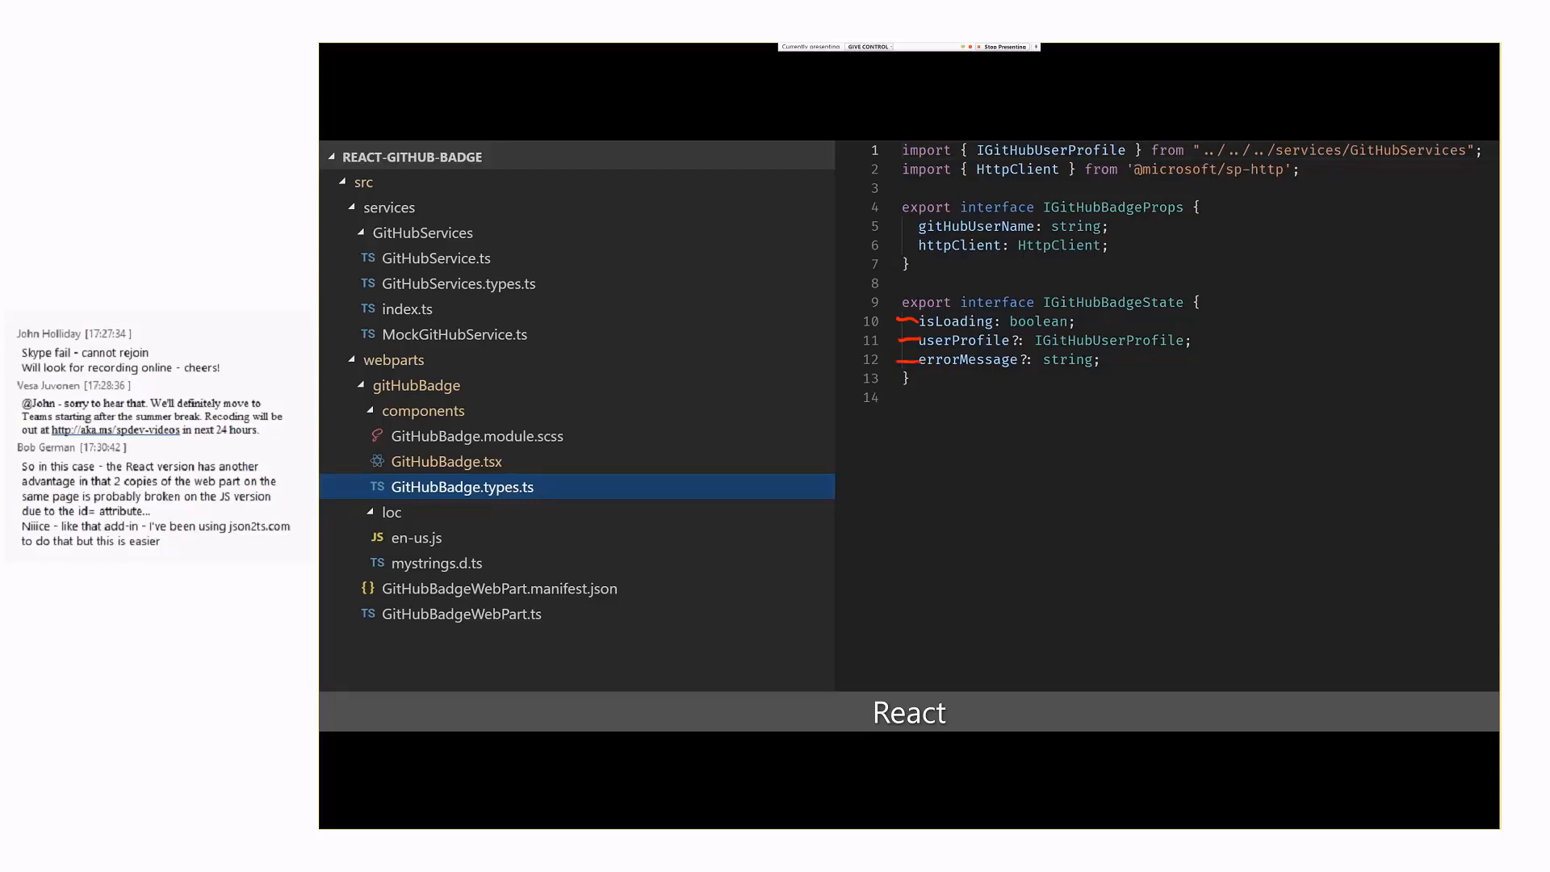
- Leave the code slides for the SharePoint Workbench page with the web part picker open
click(446, 462)
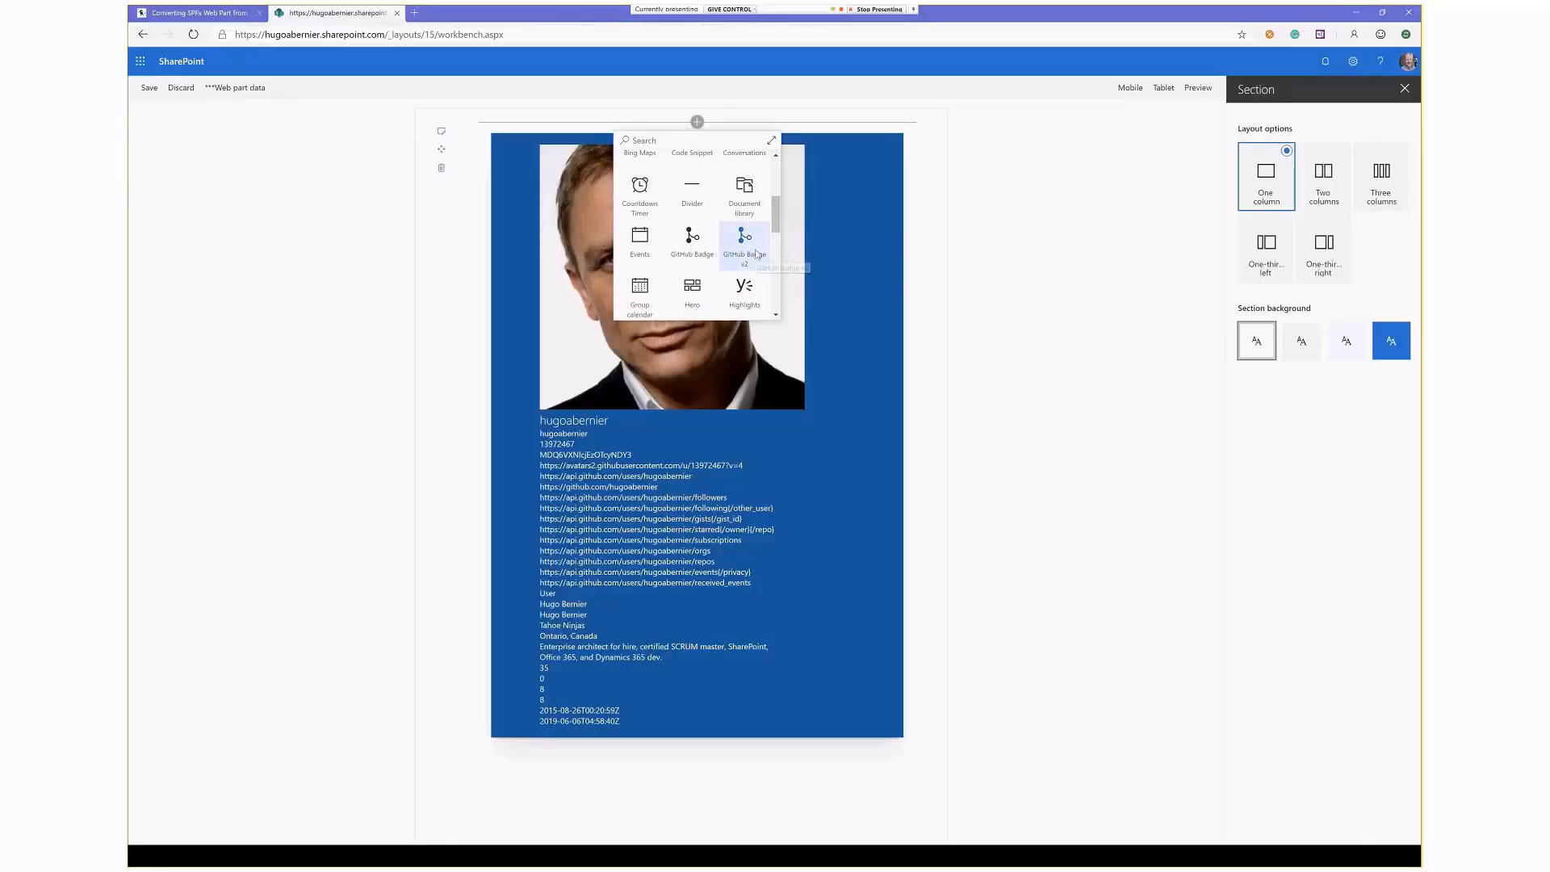
- Add the GitHub Badge v2 web part and apply an emptied user name
click(743, 240)
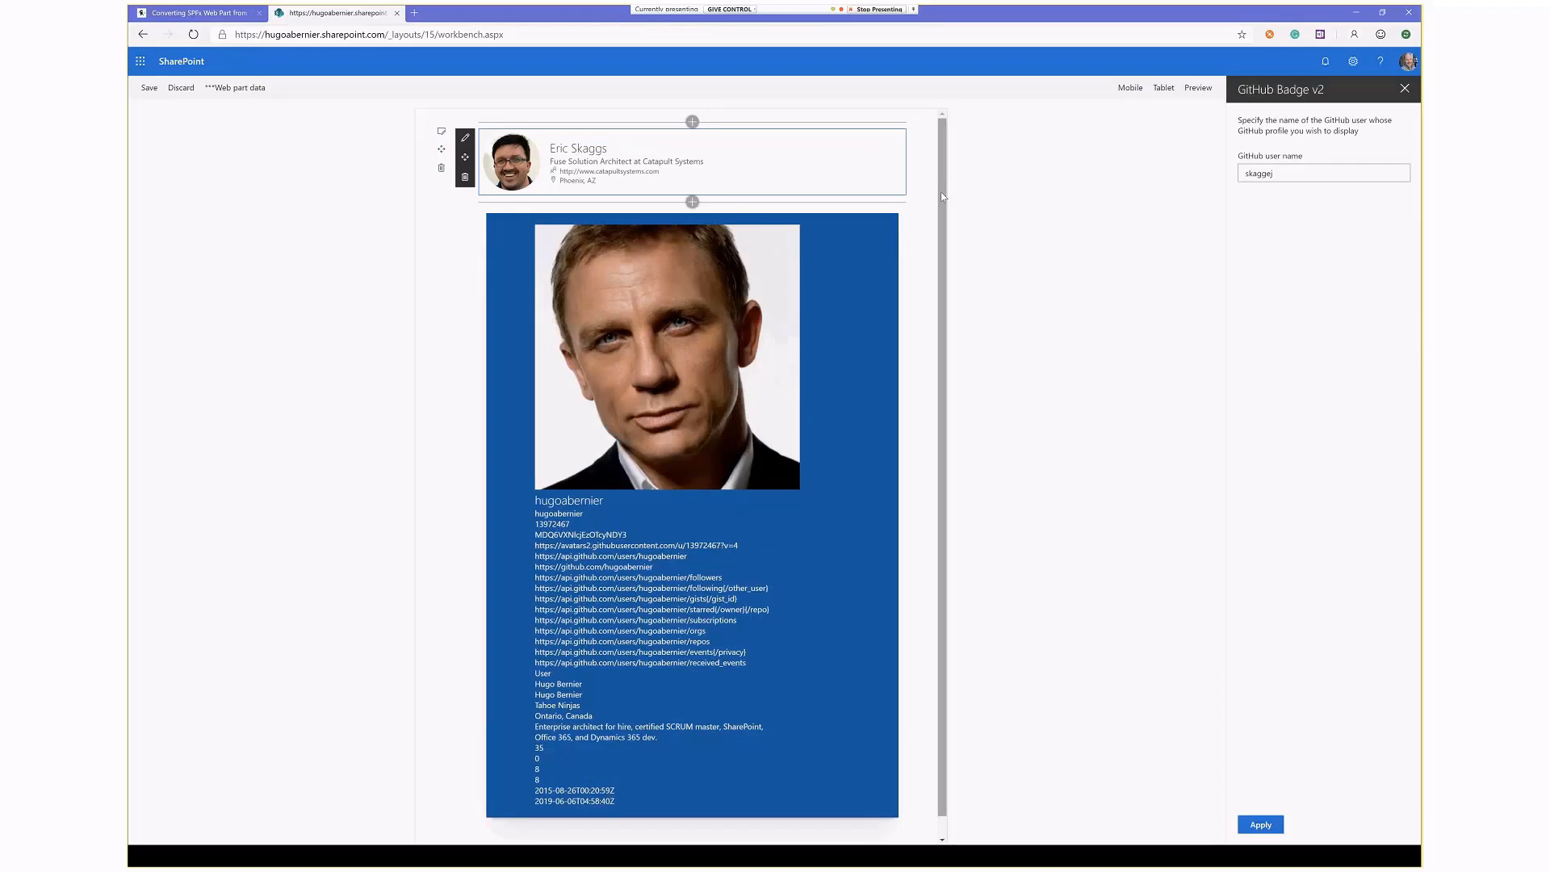
triple_click(1323, 173)
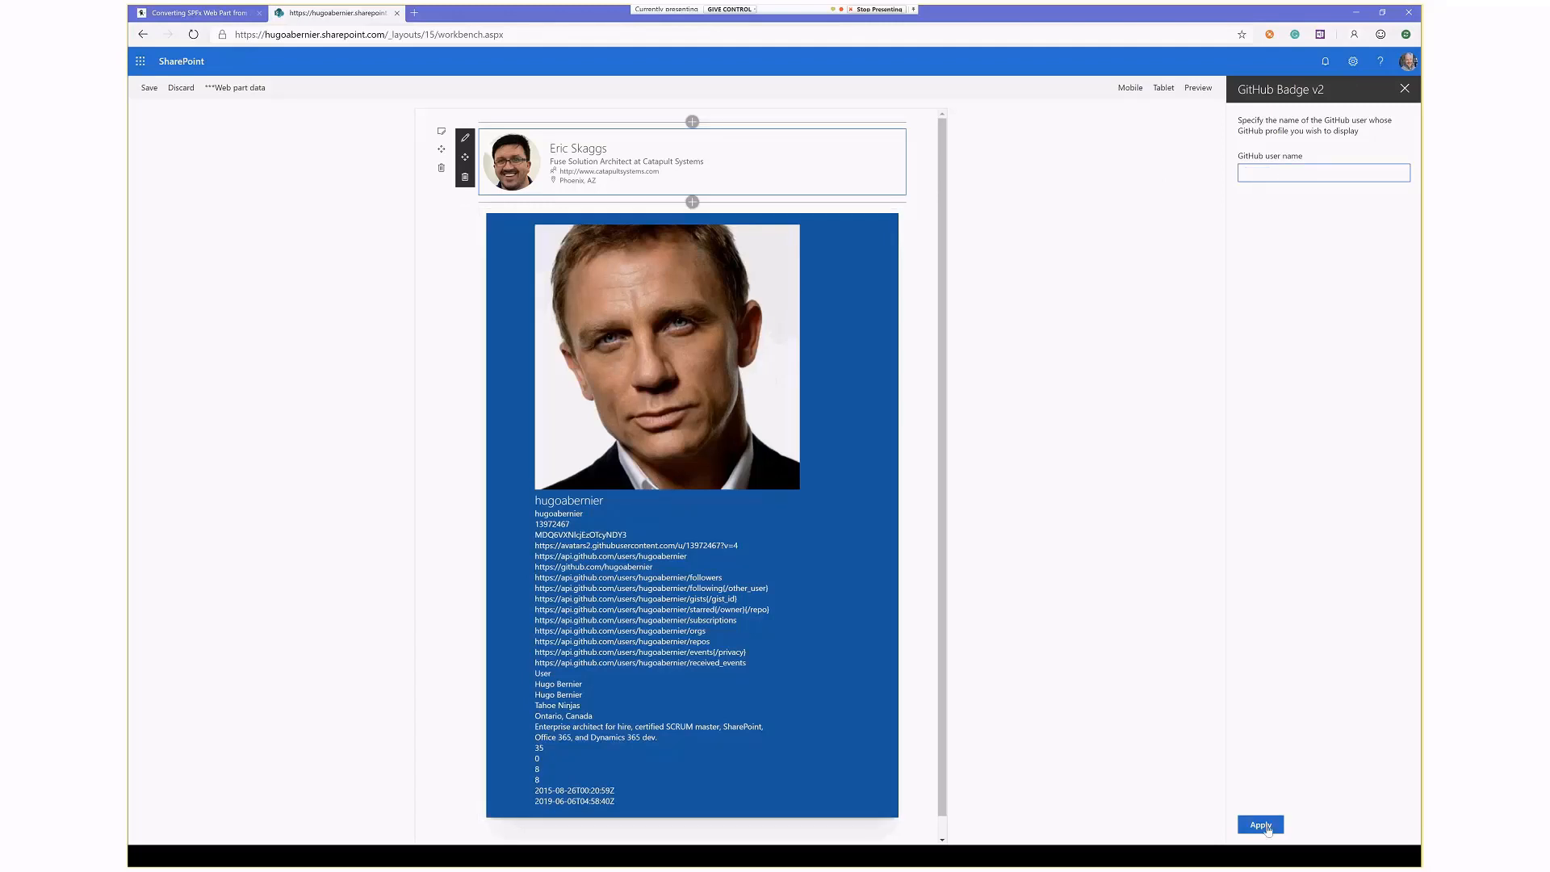
click(1260, 825)
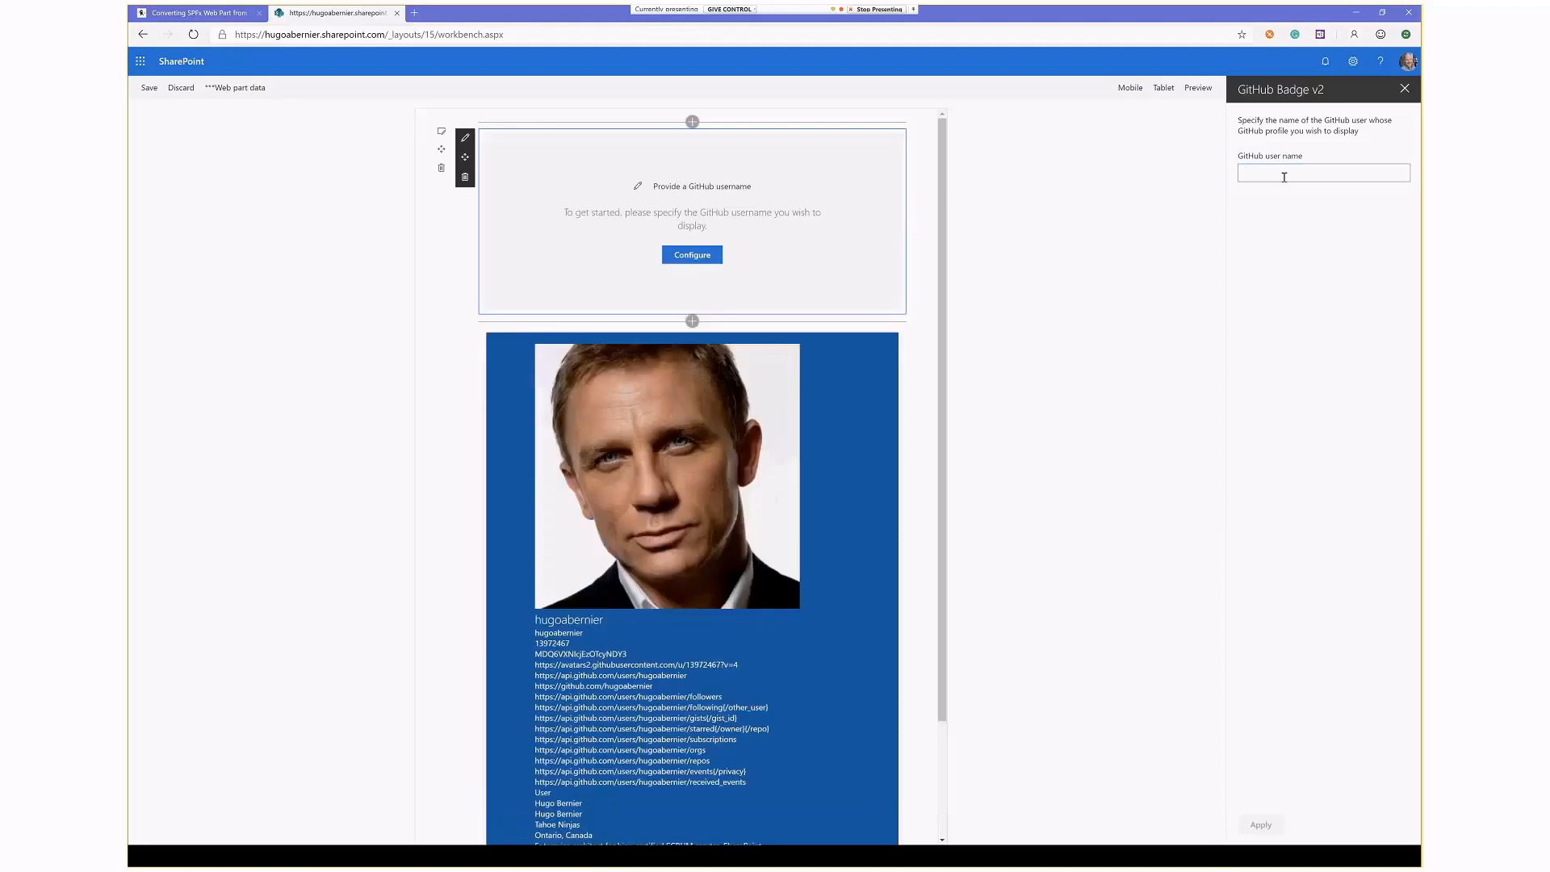
- Set the badge's GitHub user name to hugoabernier and apply it
click(1322, 173)
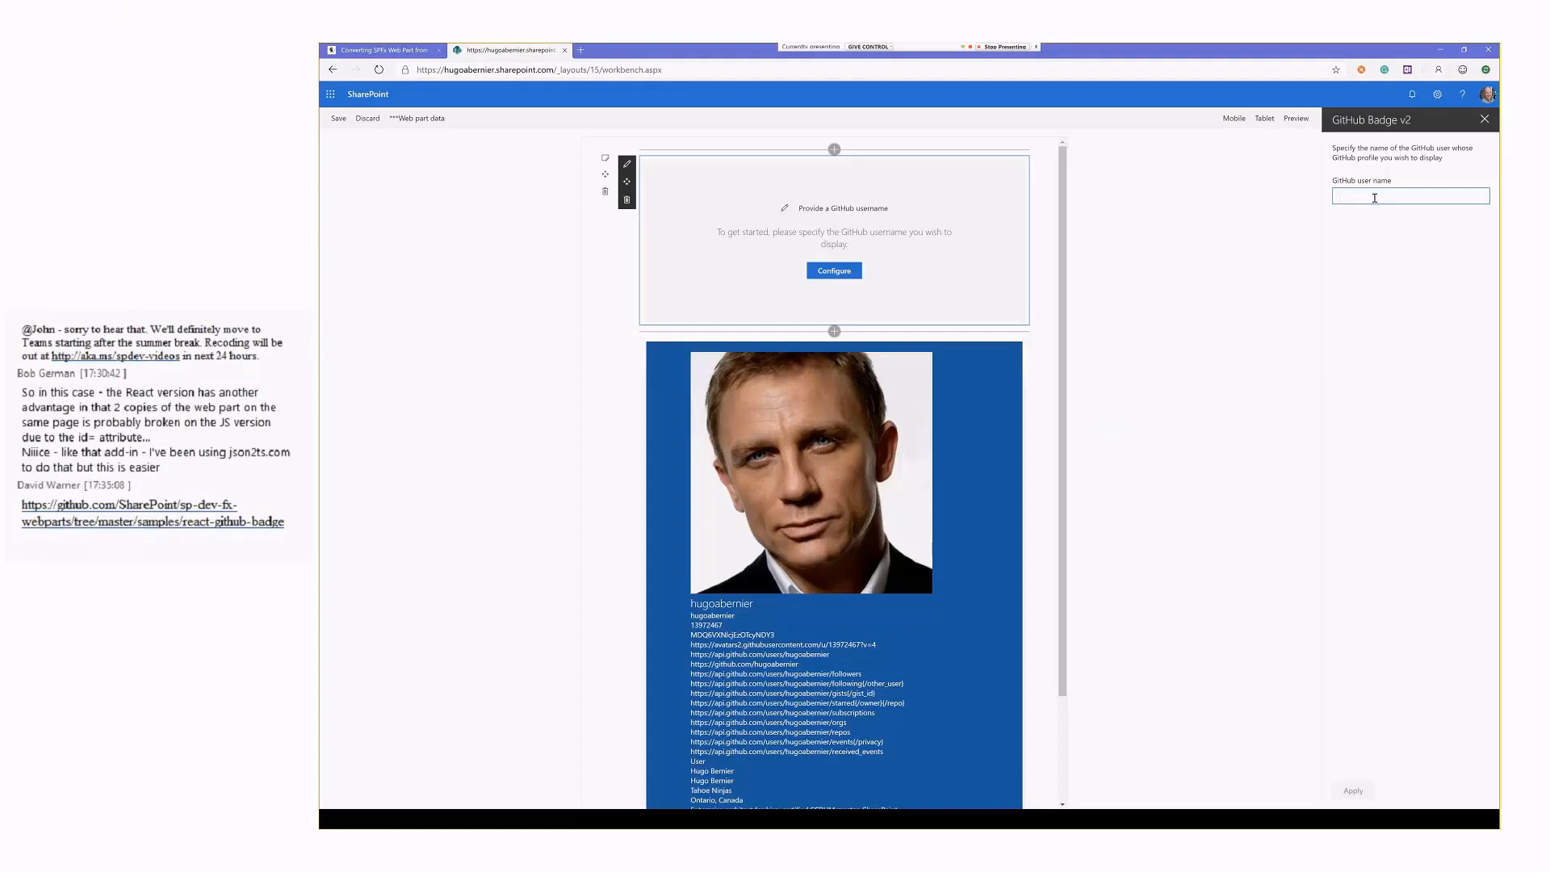
text(hu)
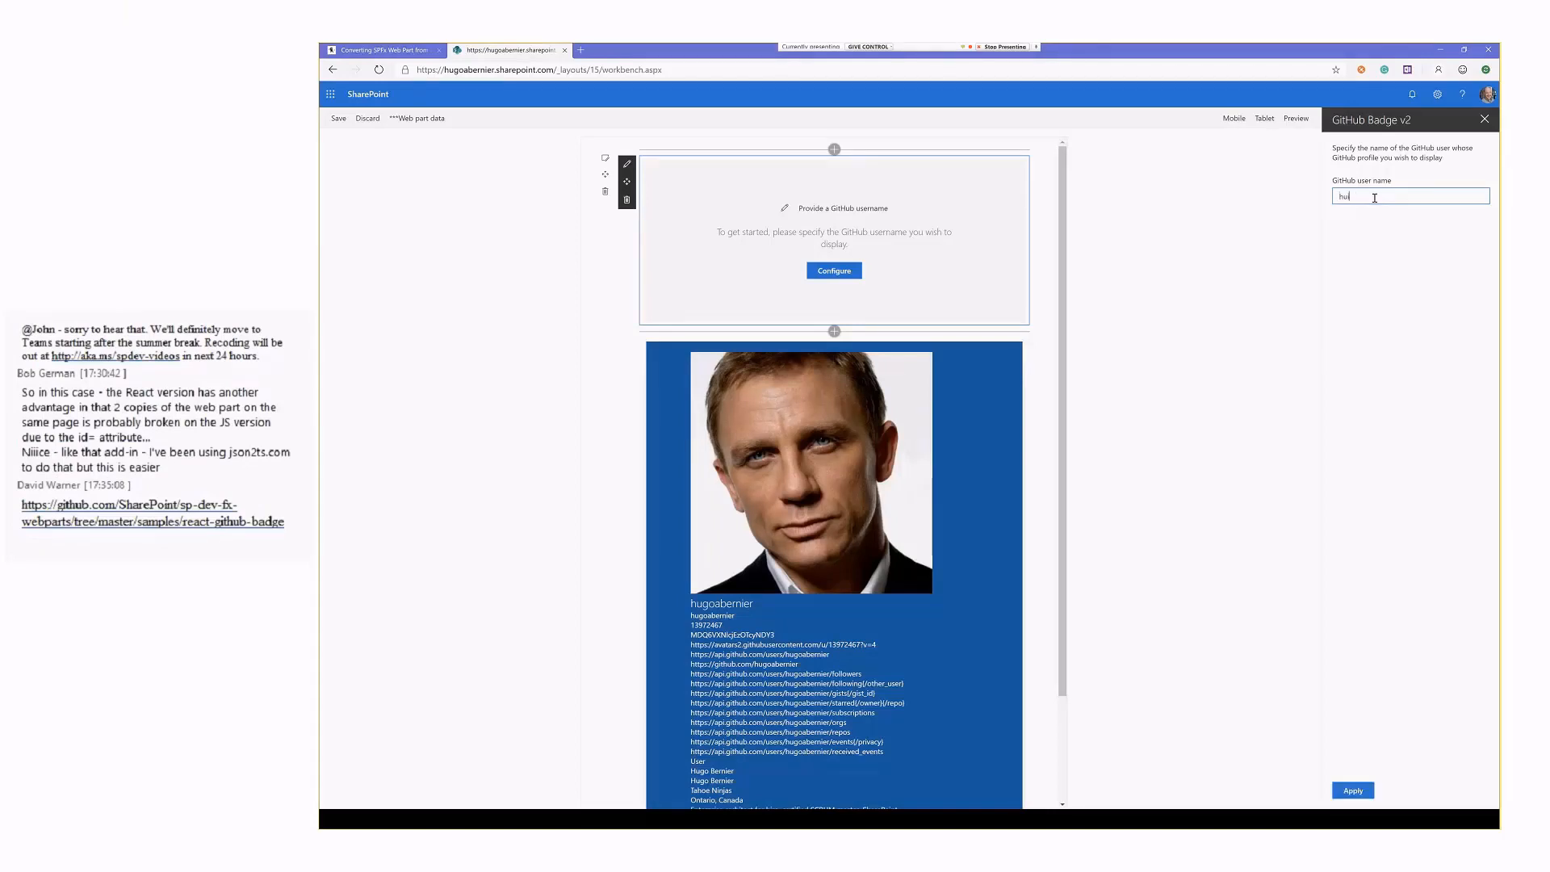
text(hugoabernier)
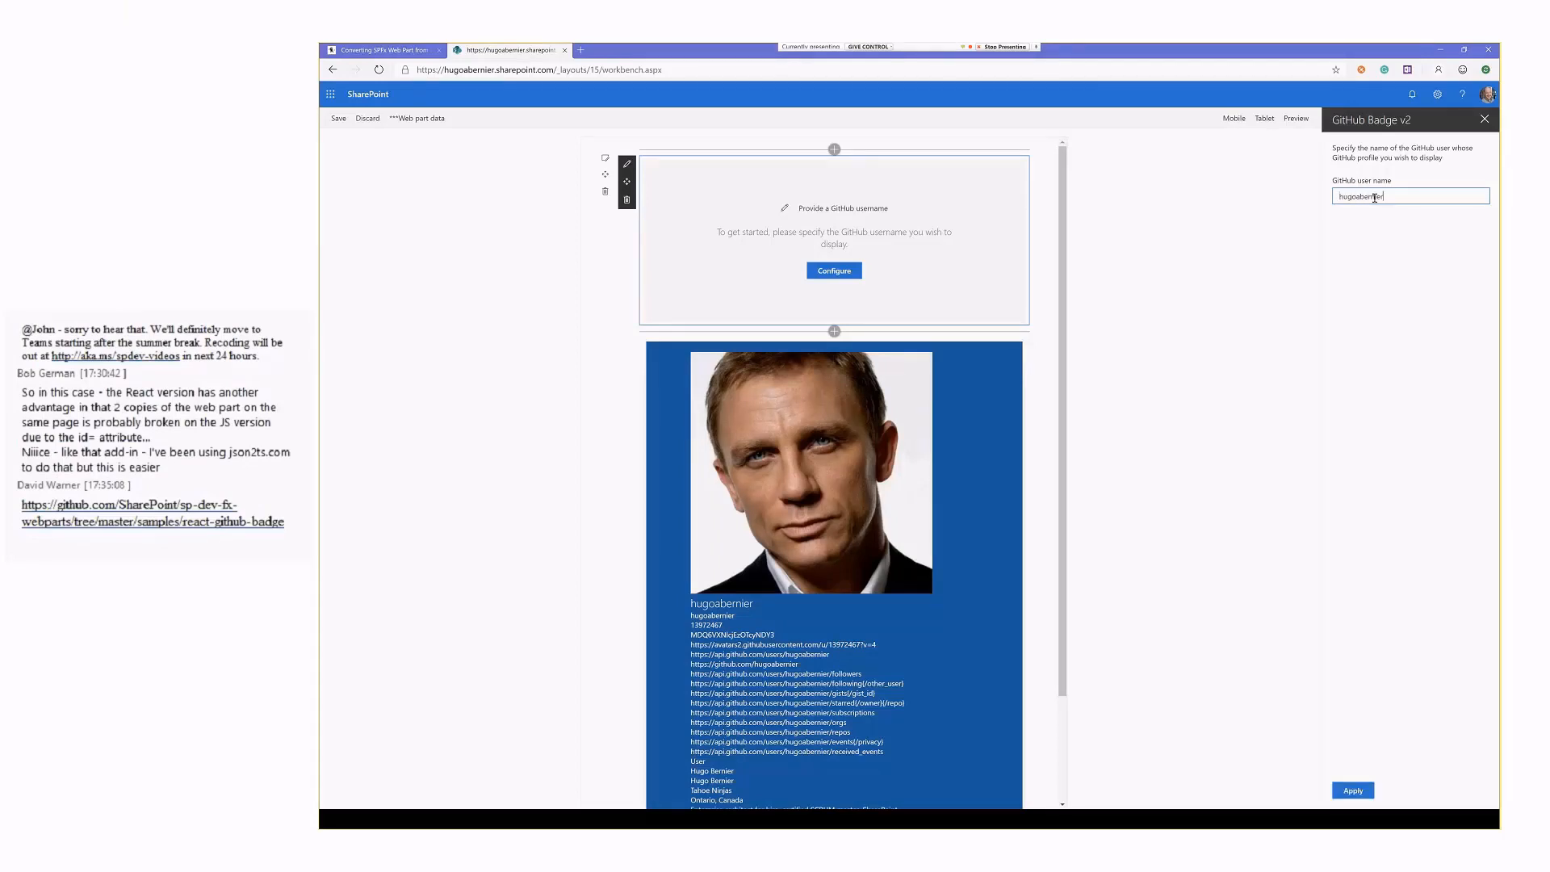
click(1353, 790)
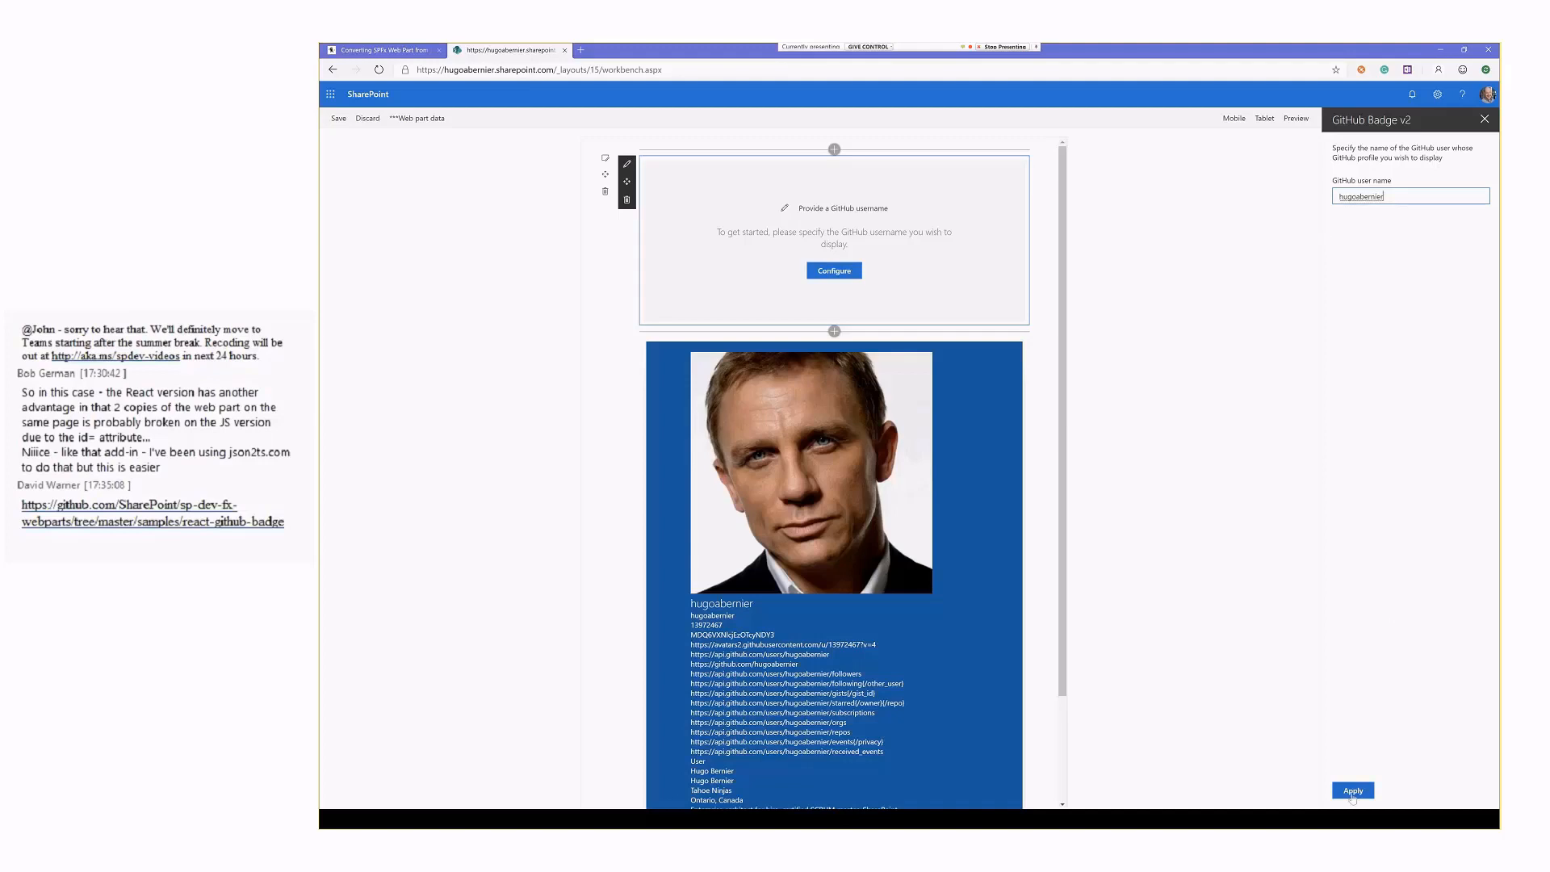
click(1353, 790)
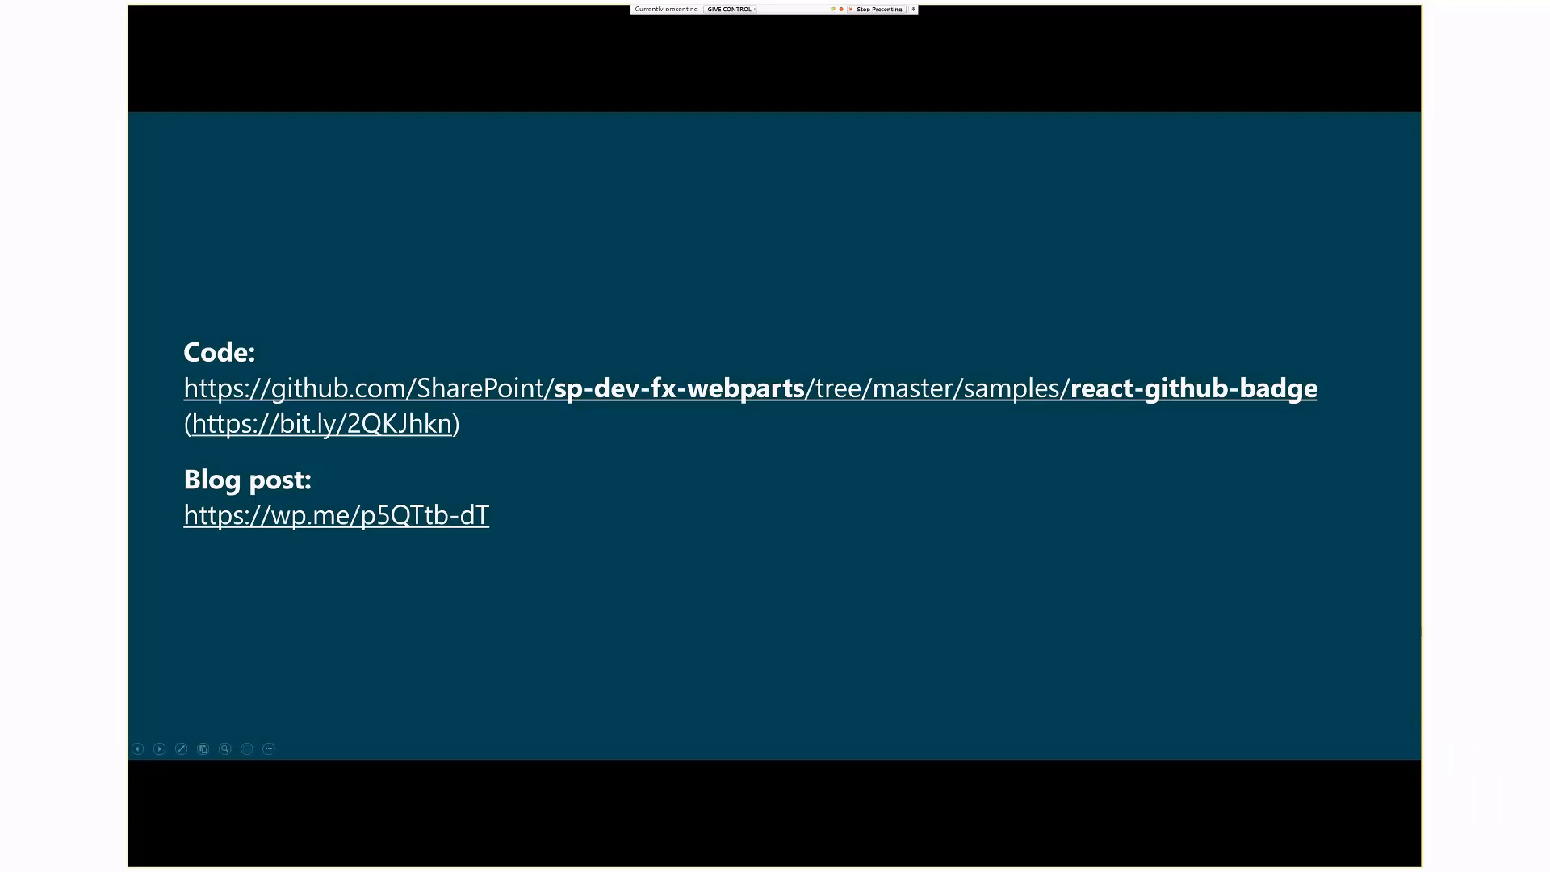
mouse_move(1348, 33)
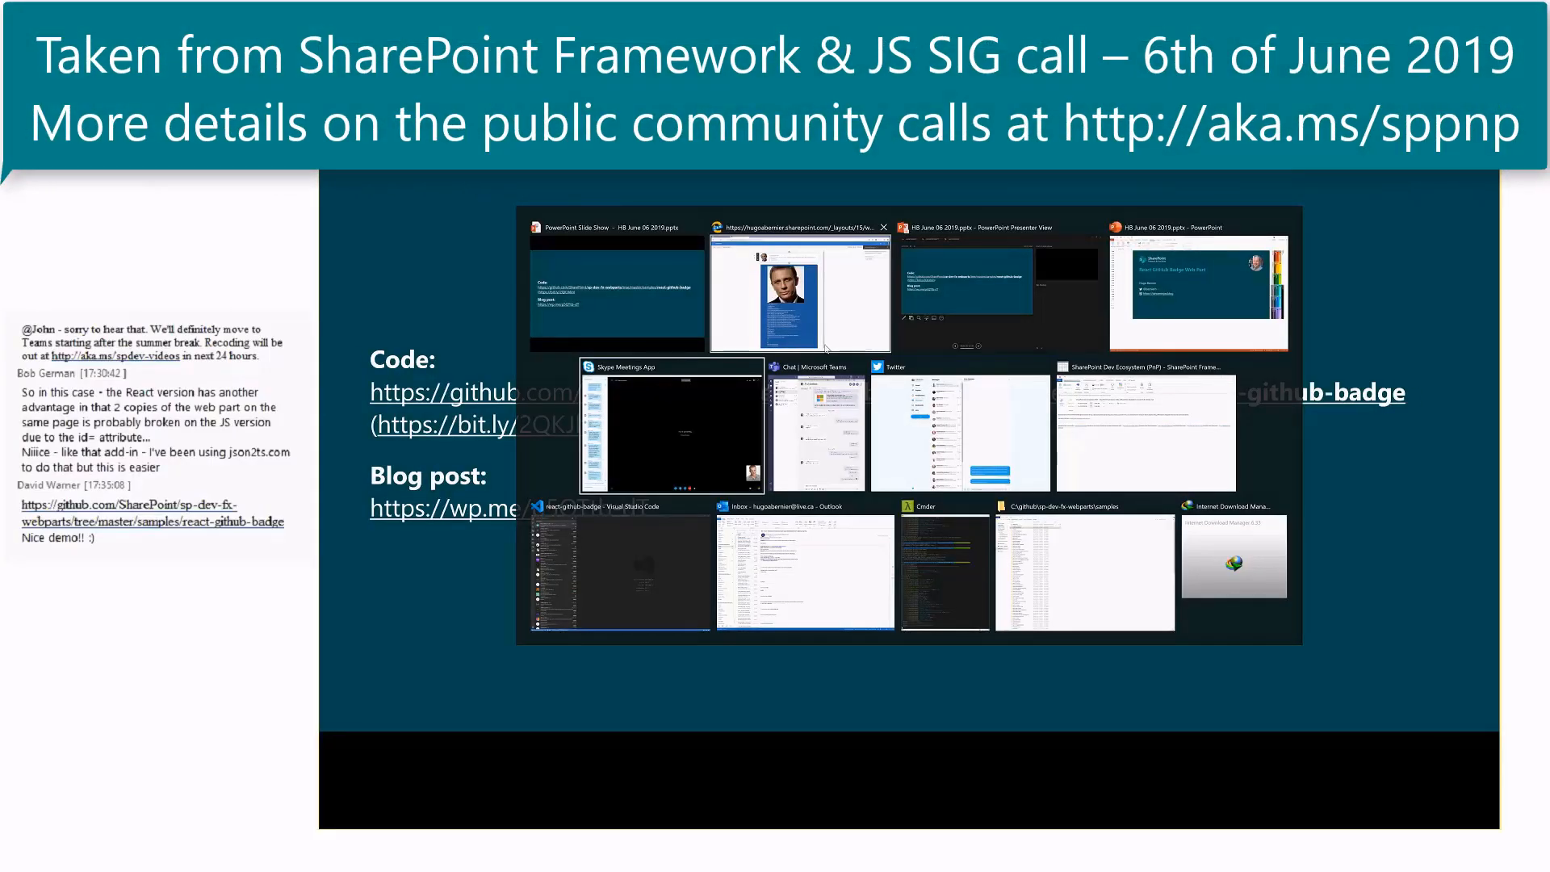
- Scroll the Skype meeting chat down to the latest attendee reactions
scroll(down, 3)
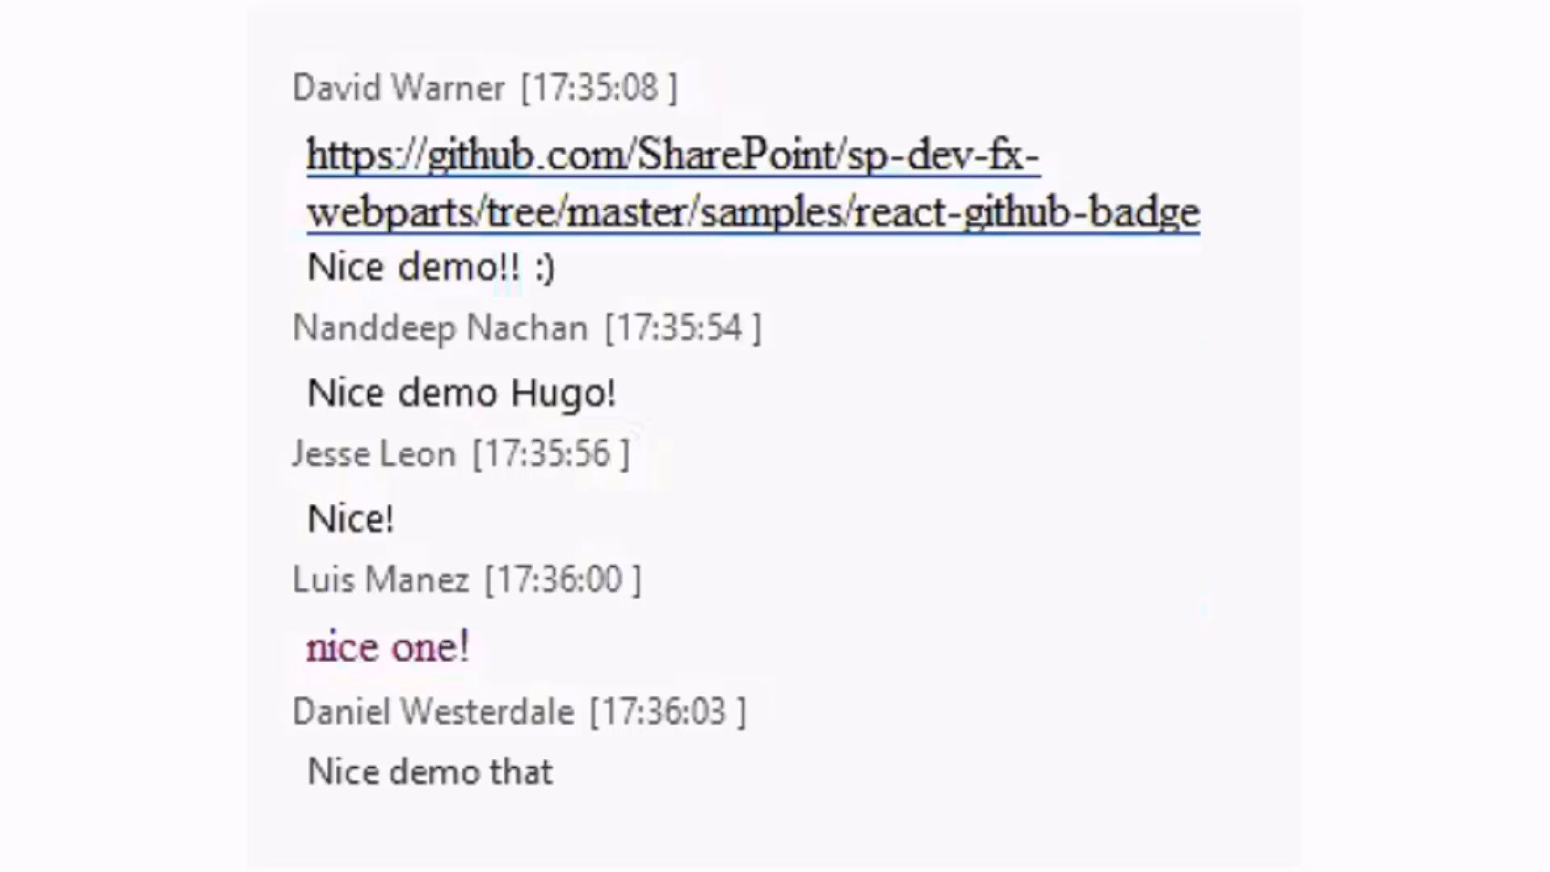
scroll(down, 3)
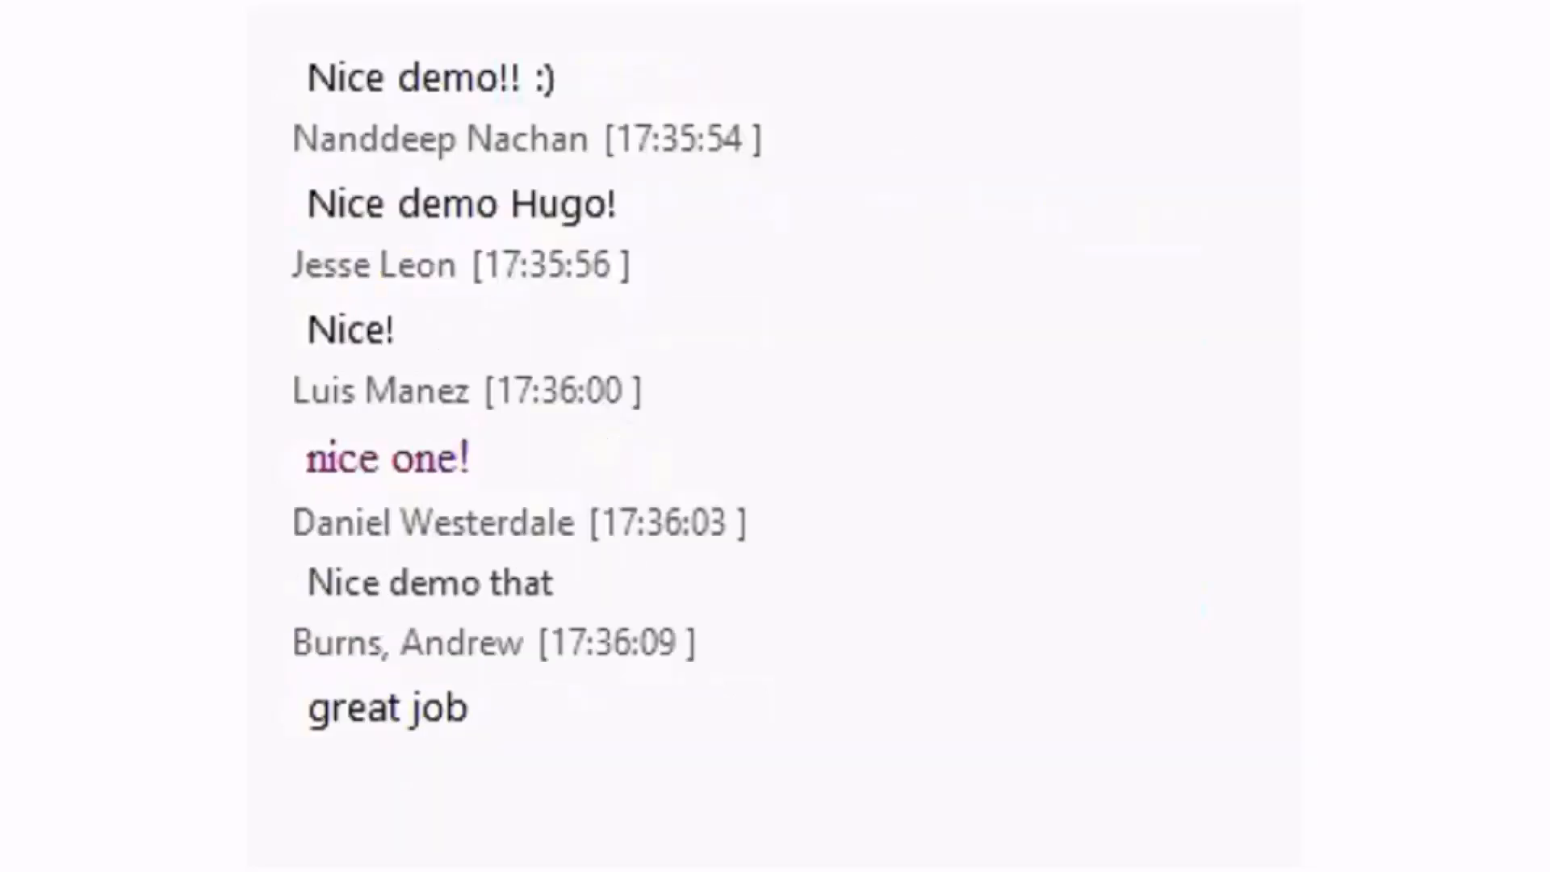